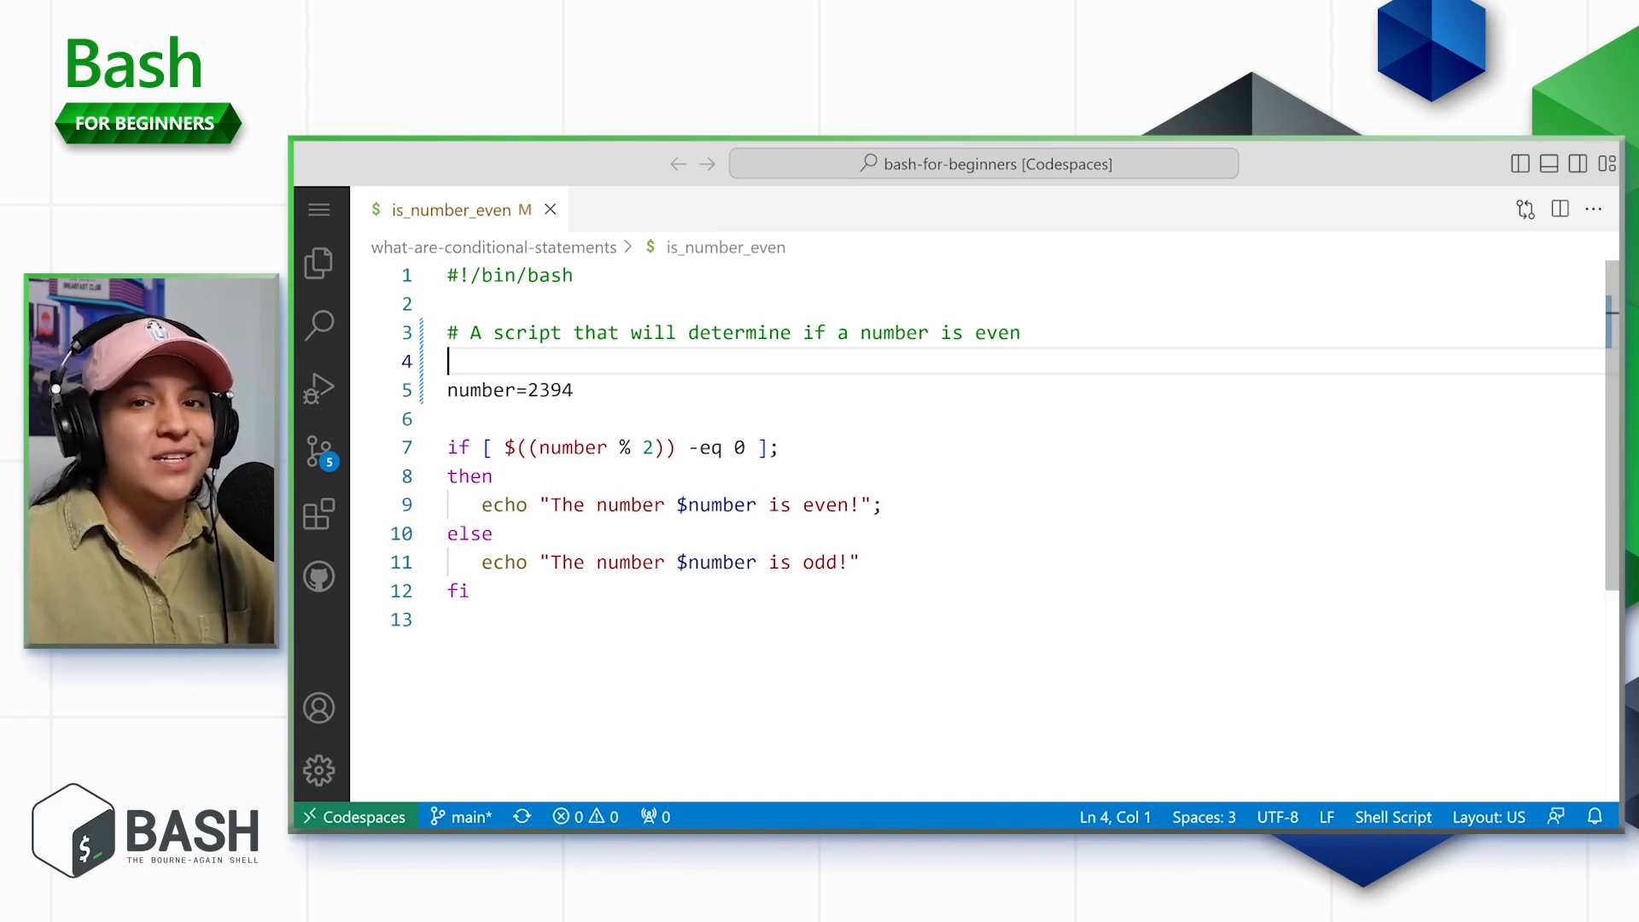
Review the script's number assignment, bracket test, then/else keywords and modulo expression.
click(573, 390)
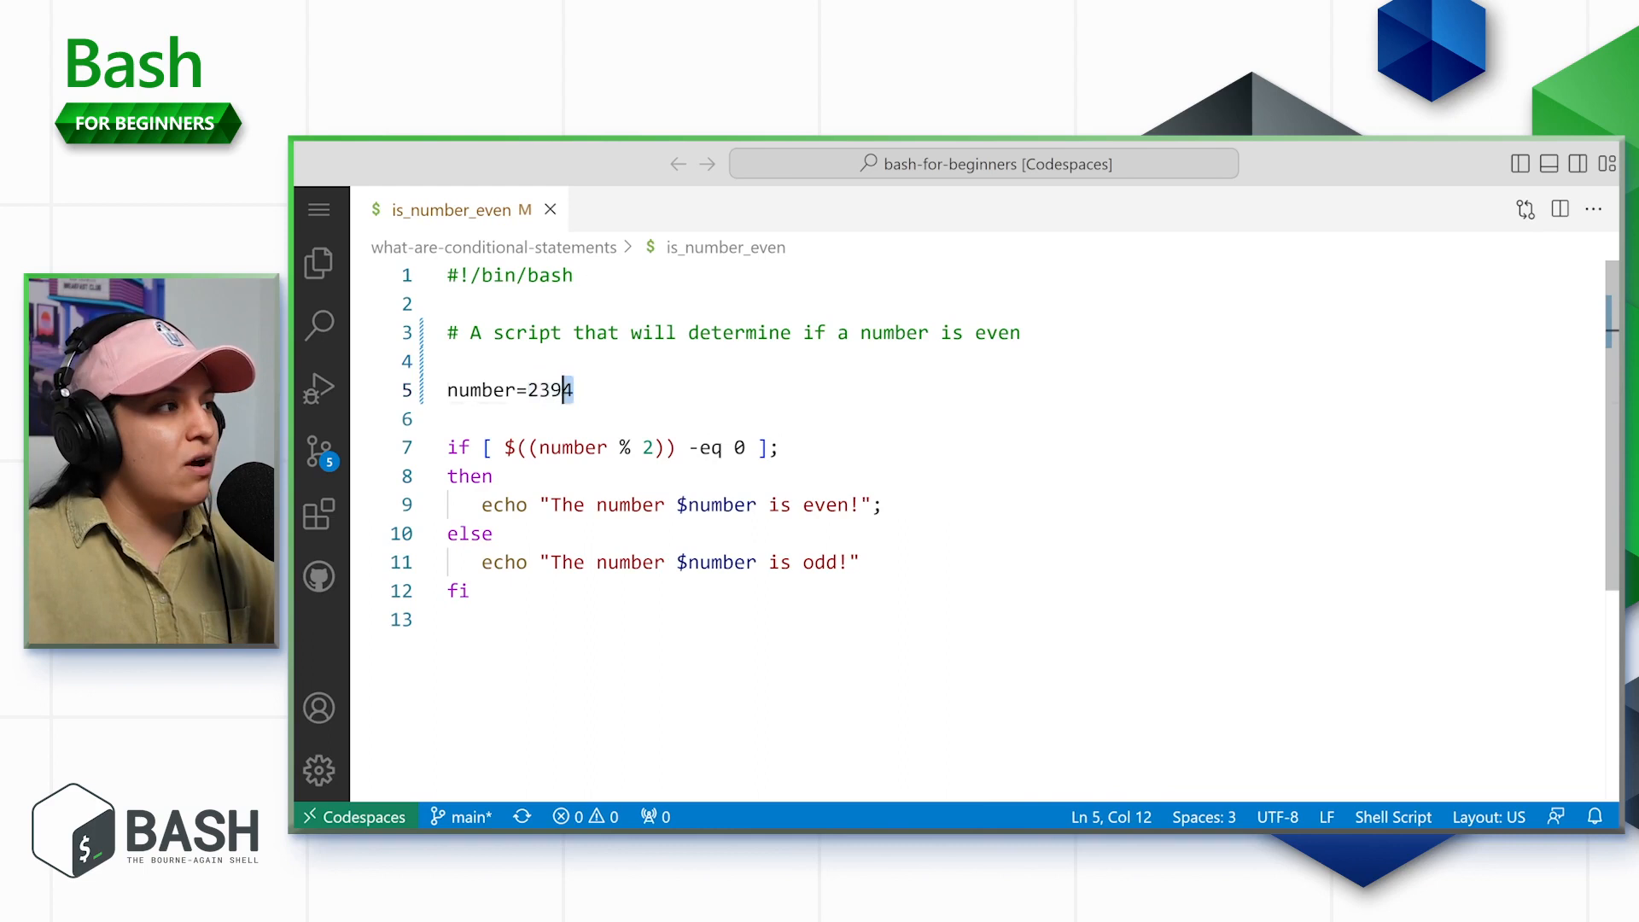
triple_click(509, 389)
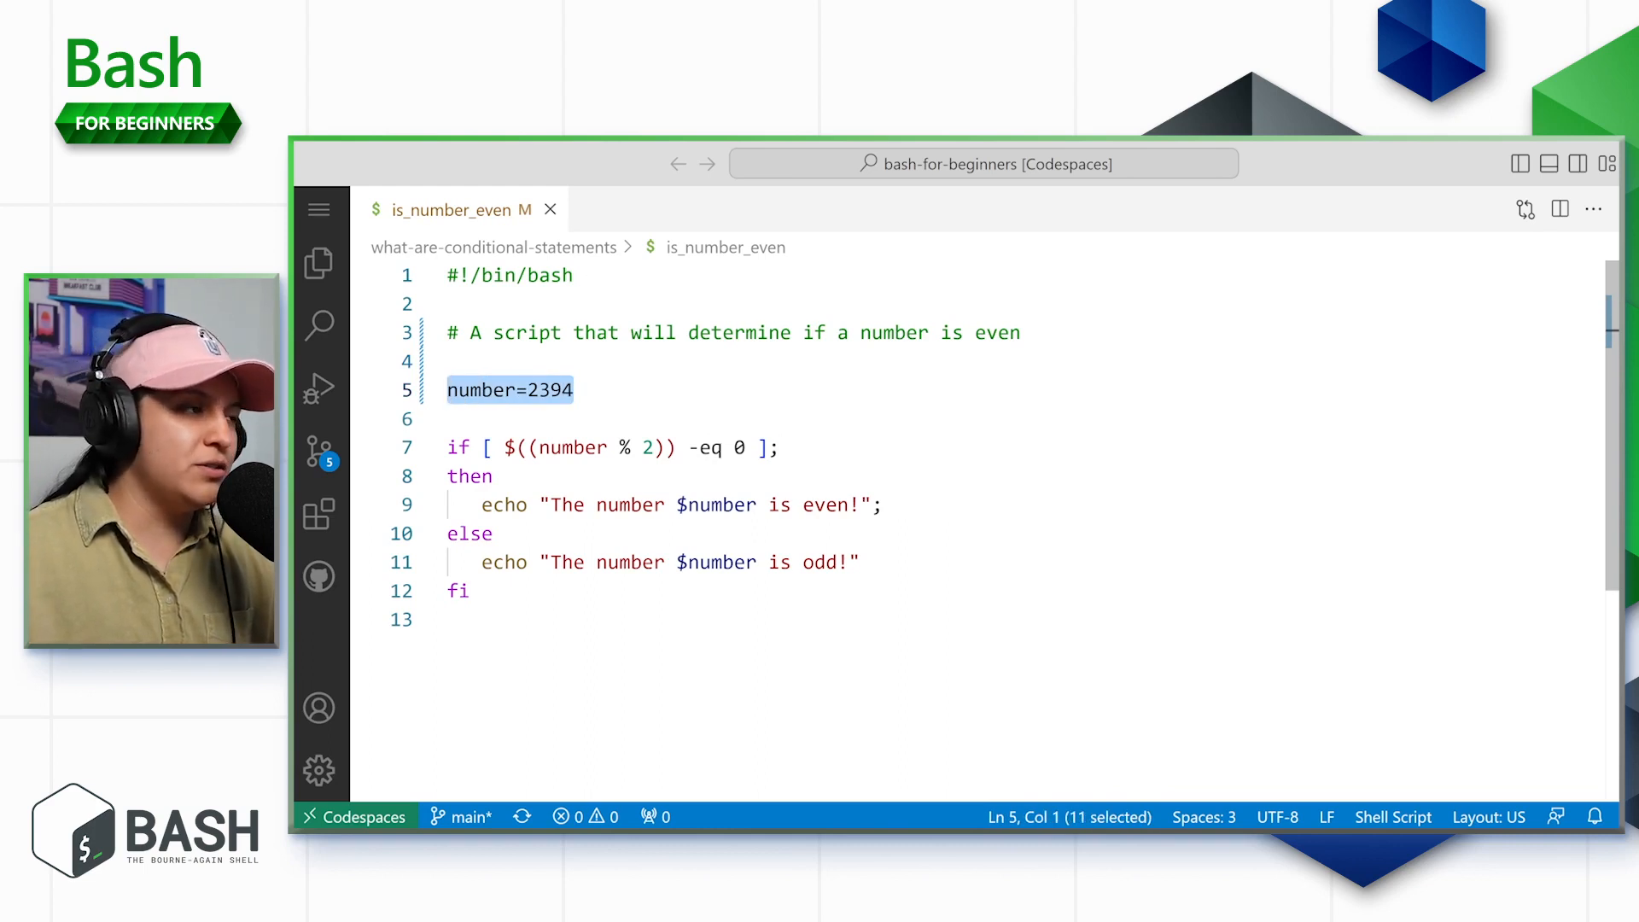
click(574, 389)
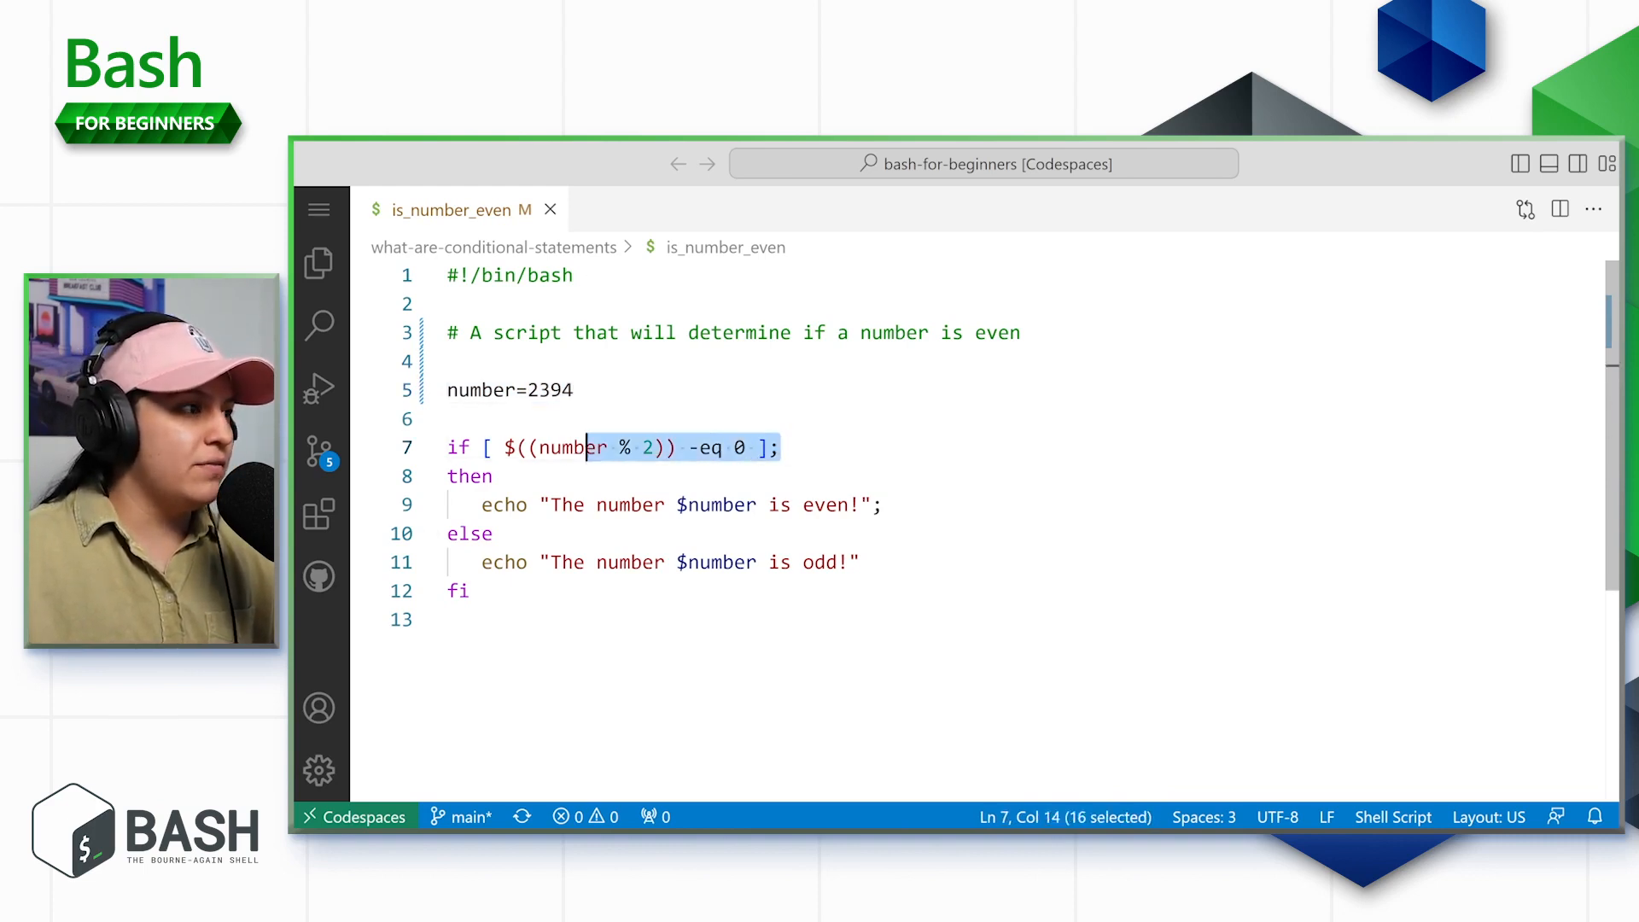
click(778, 447)
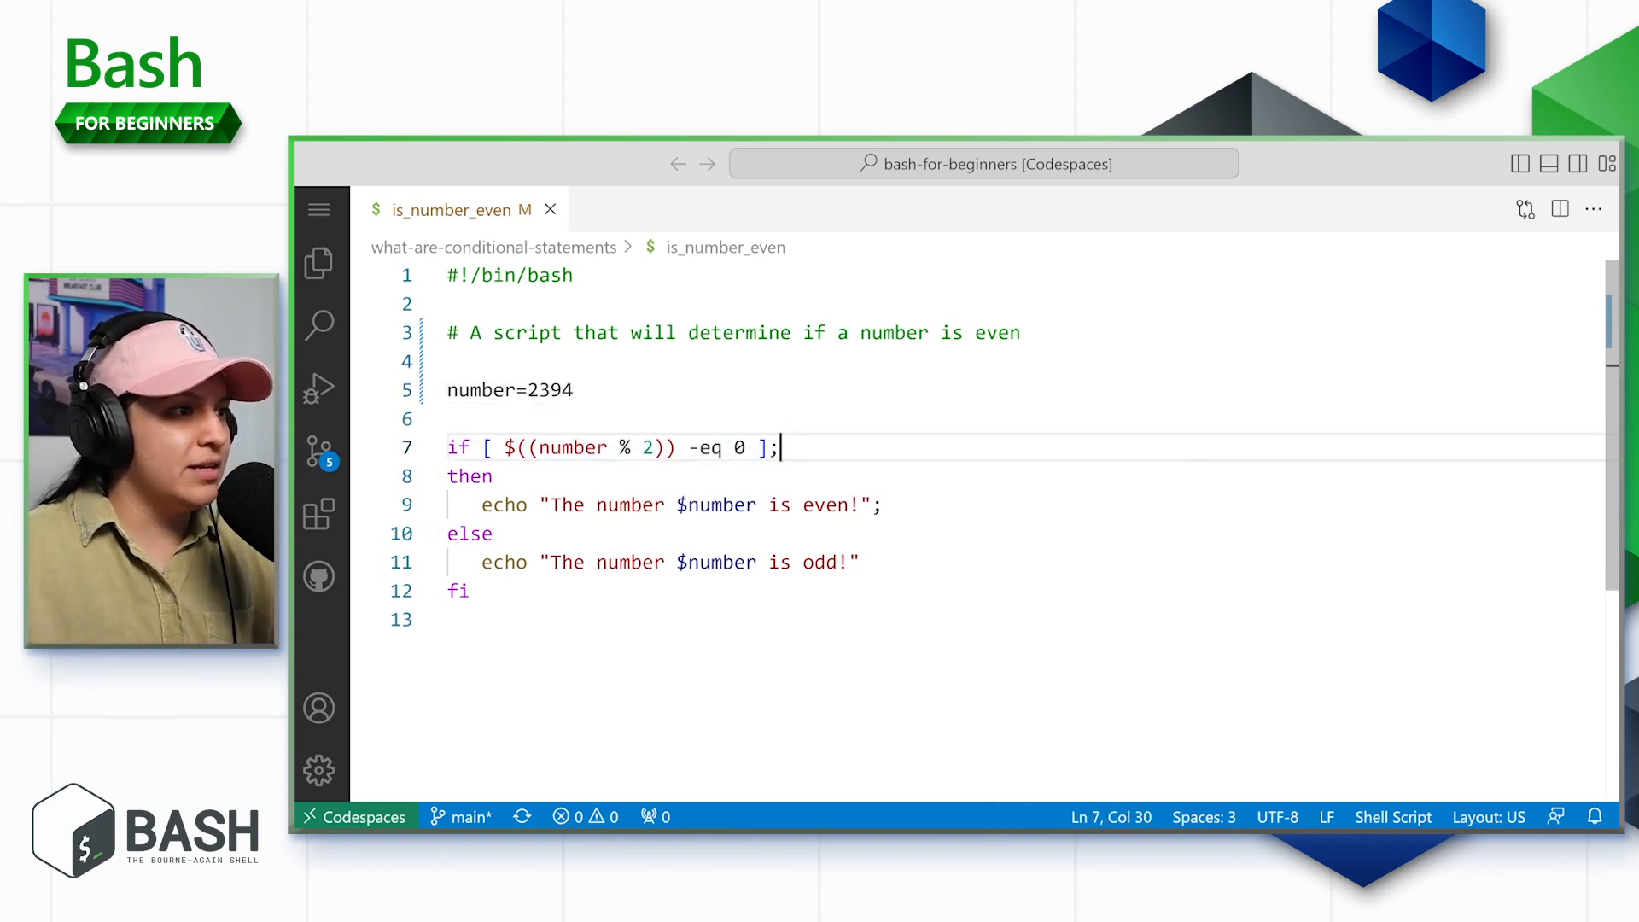
double_click(457, 448)
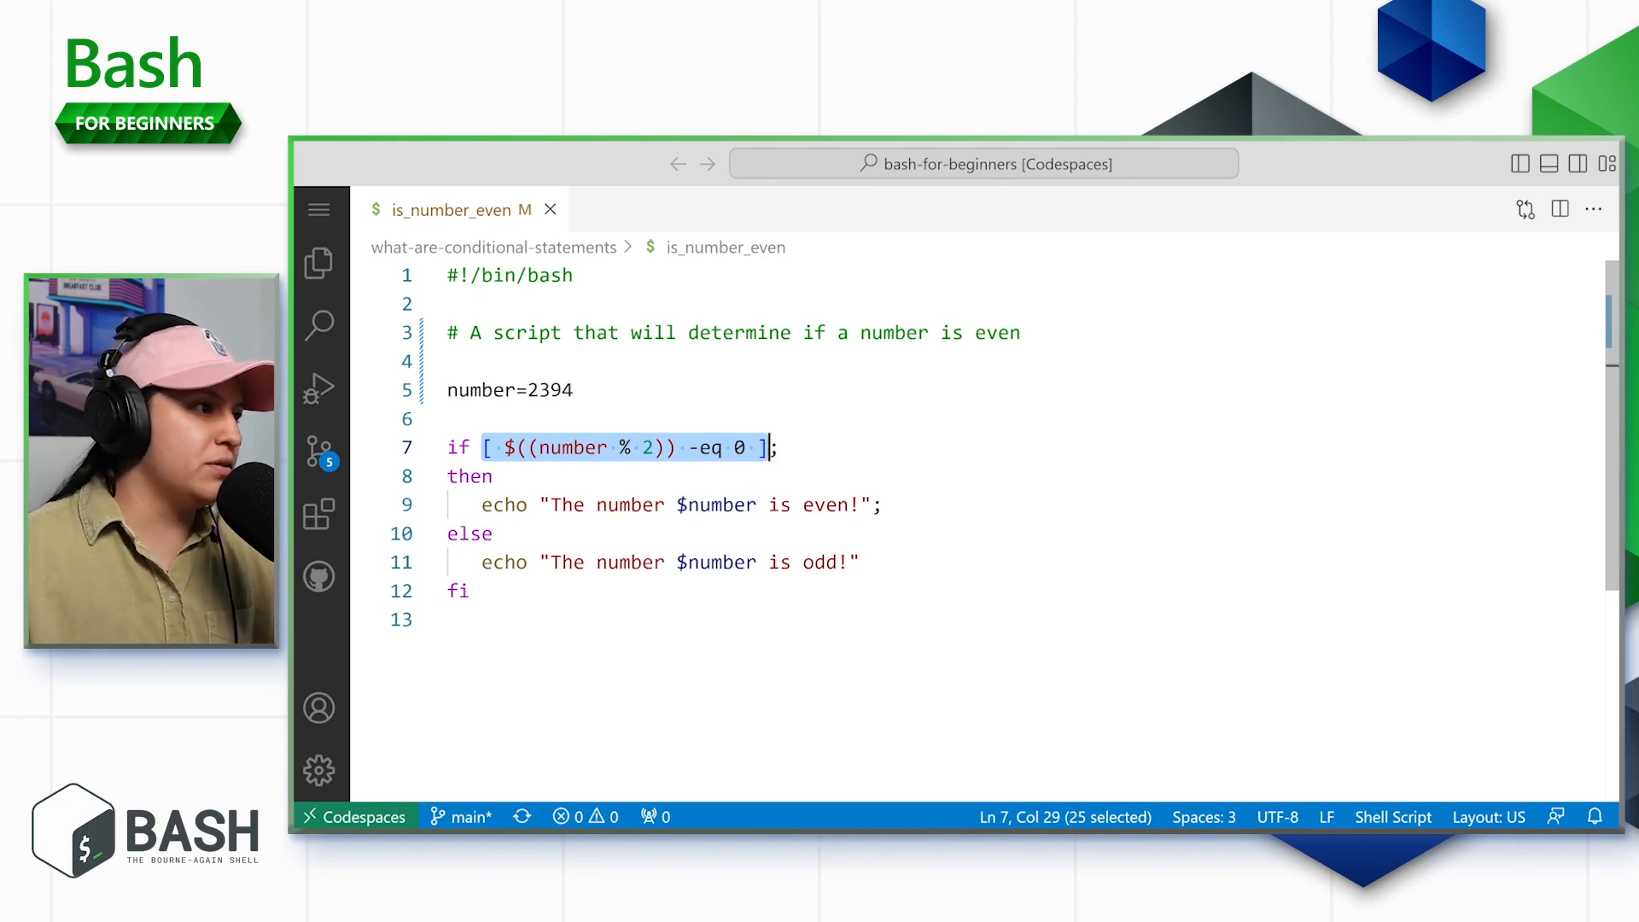
click(470, 477)
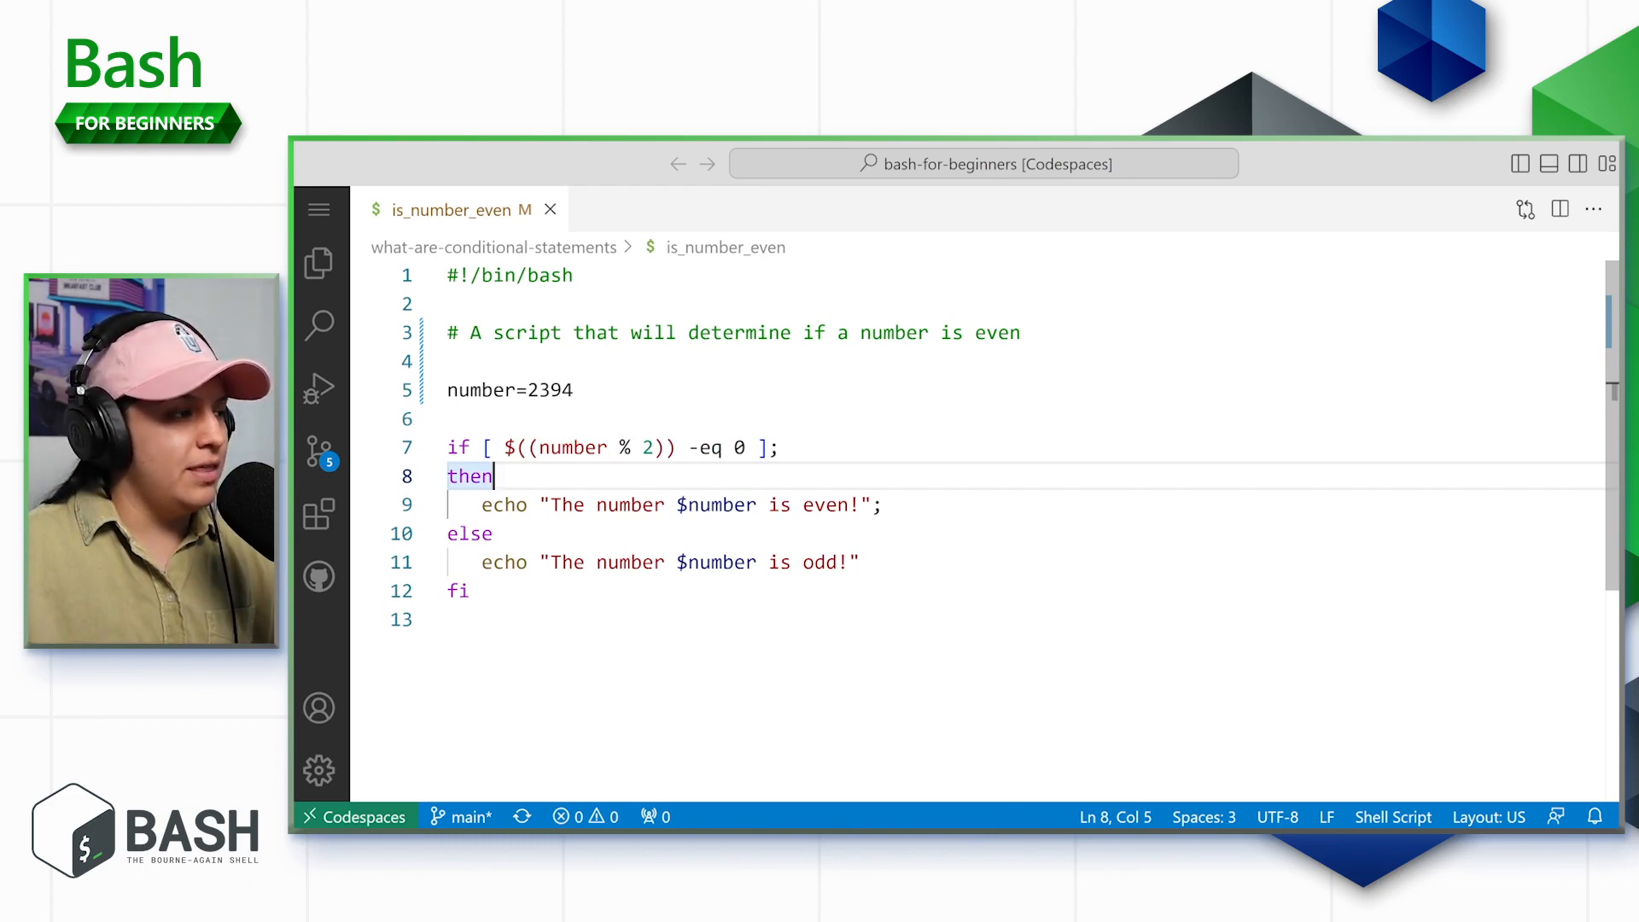
double_click(469, 533)
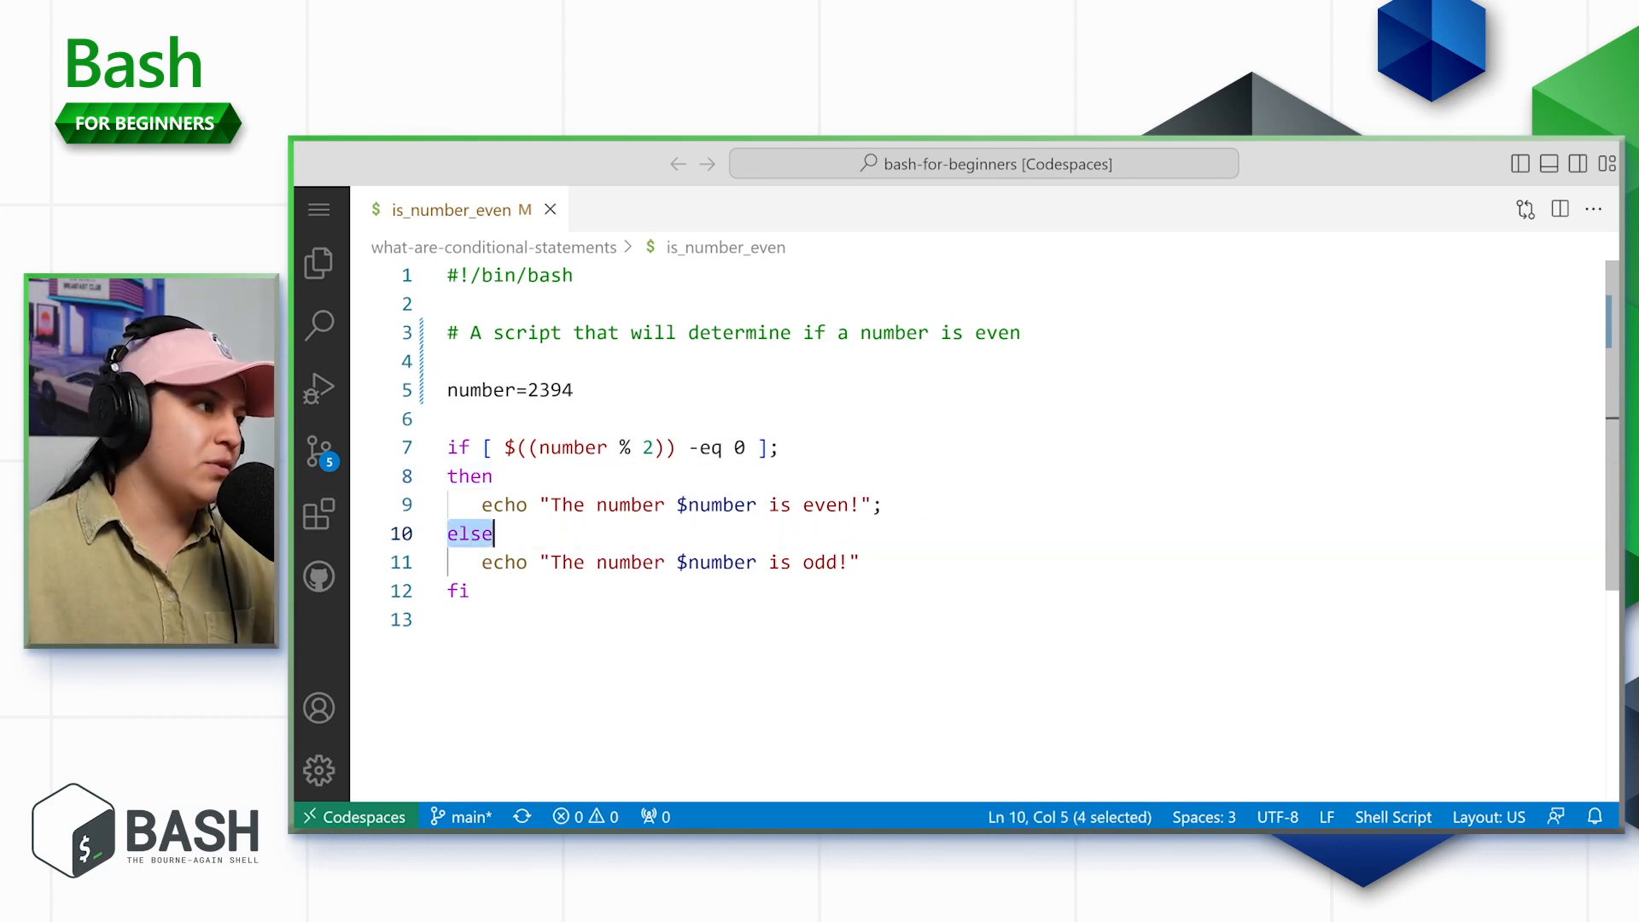
click(471, 476)
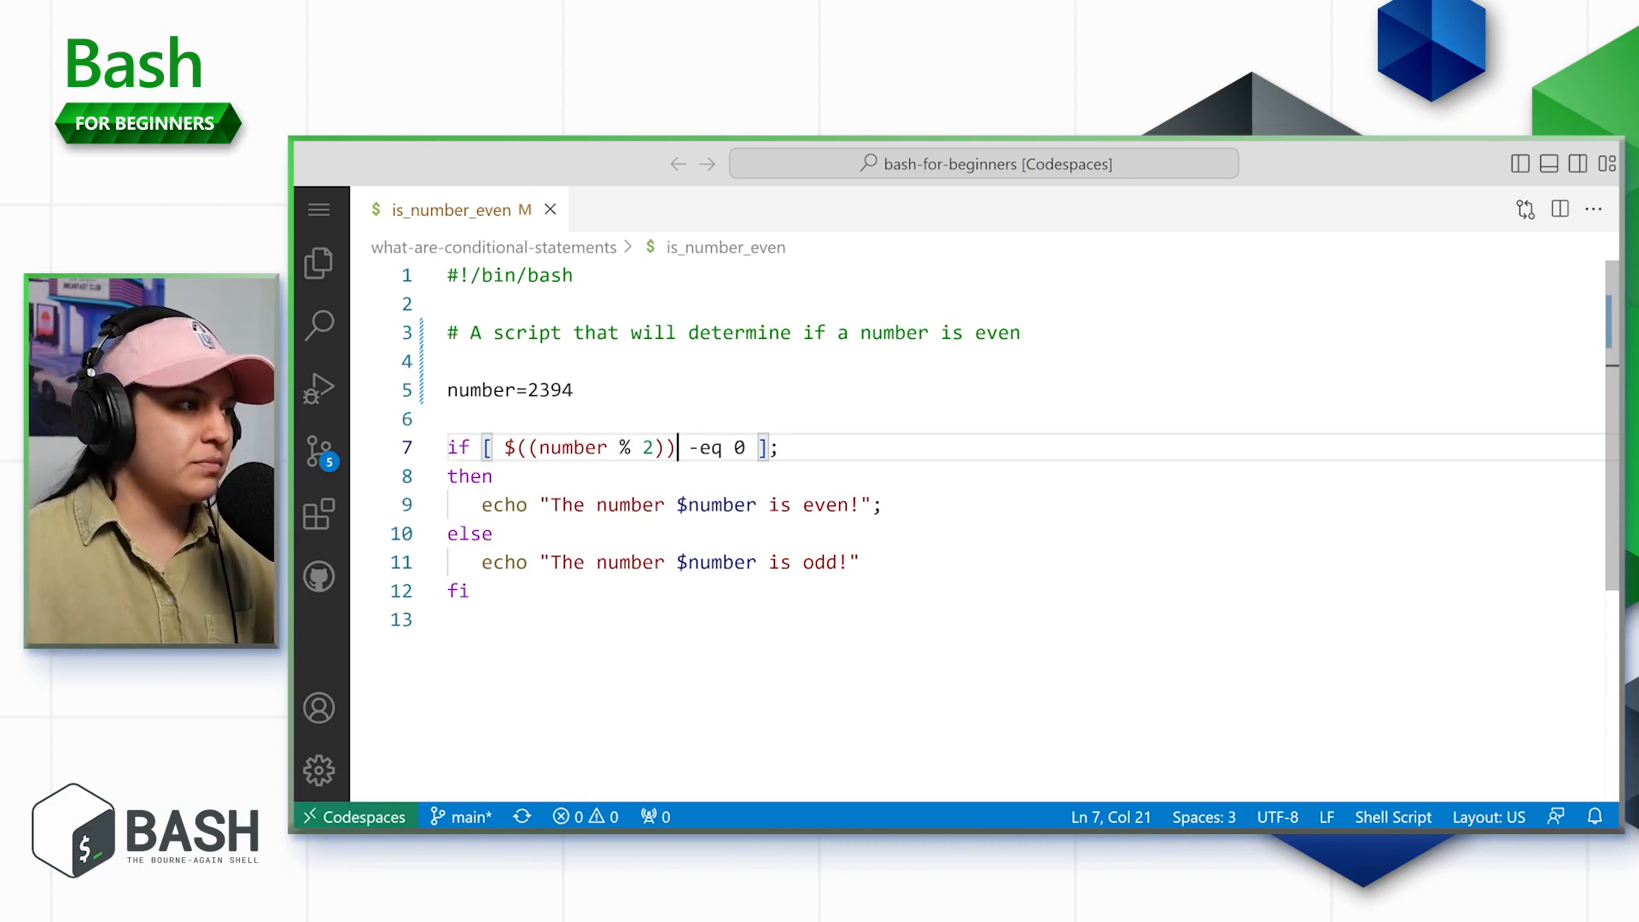
Replace the value 2394 on line 5 so number is assigned 4.
click(575, 445)
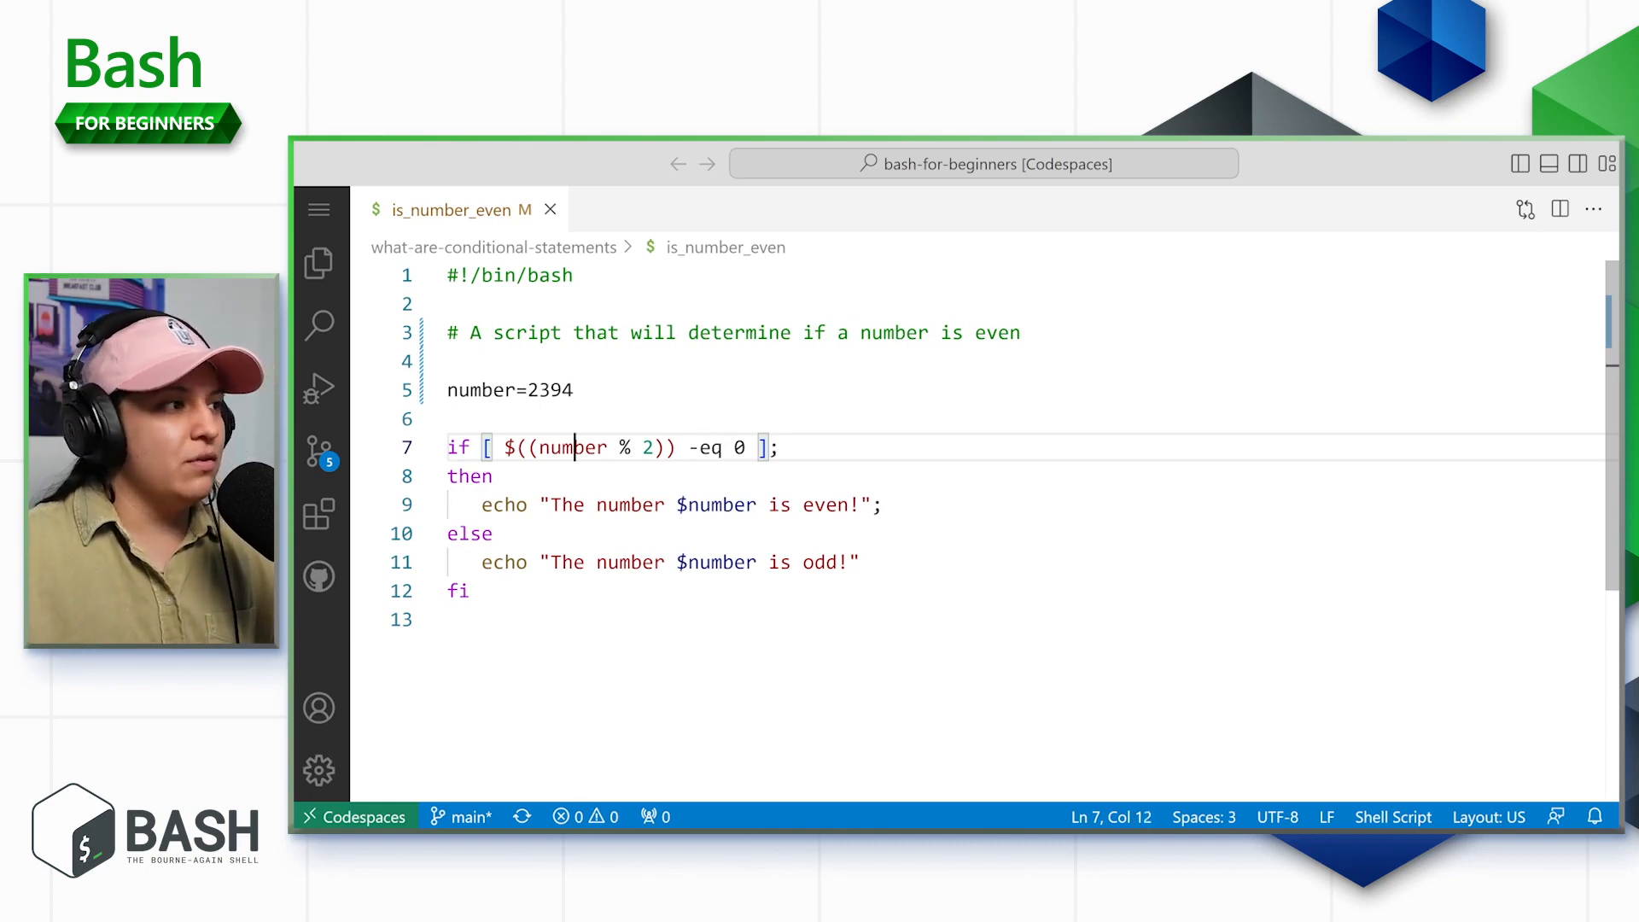
double_click(552, 389)
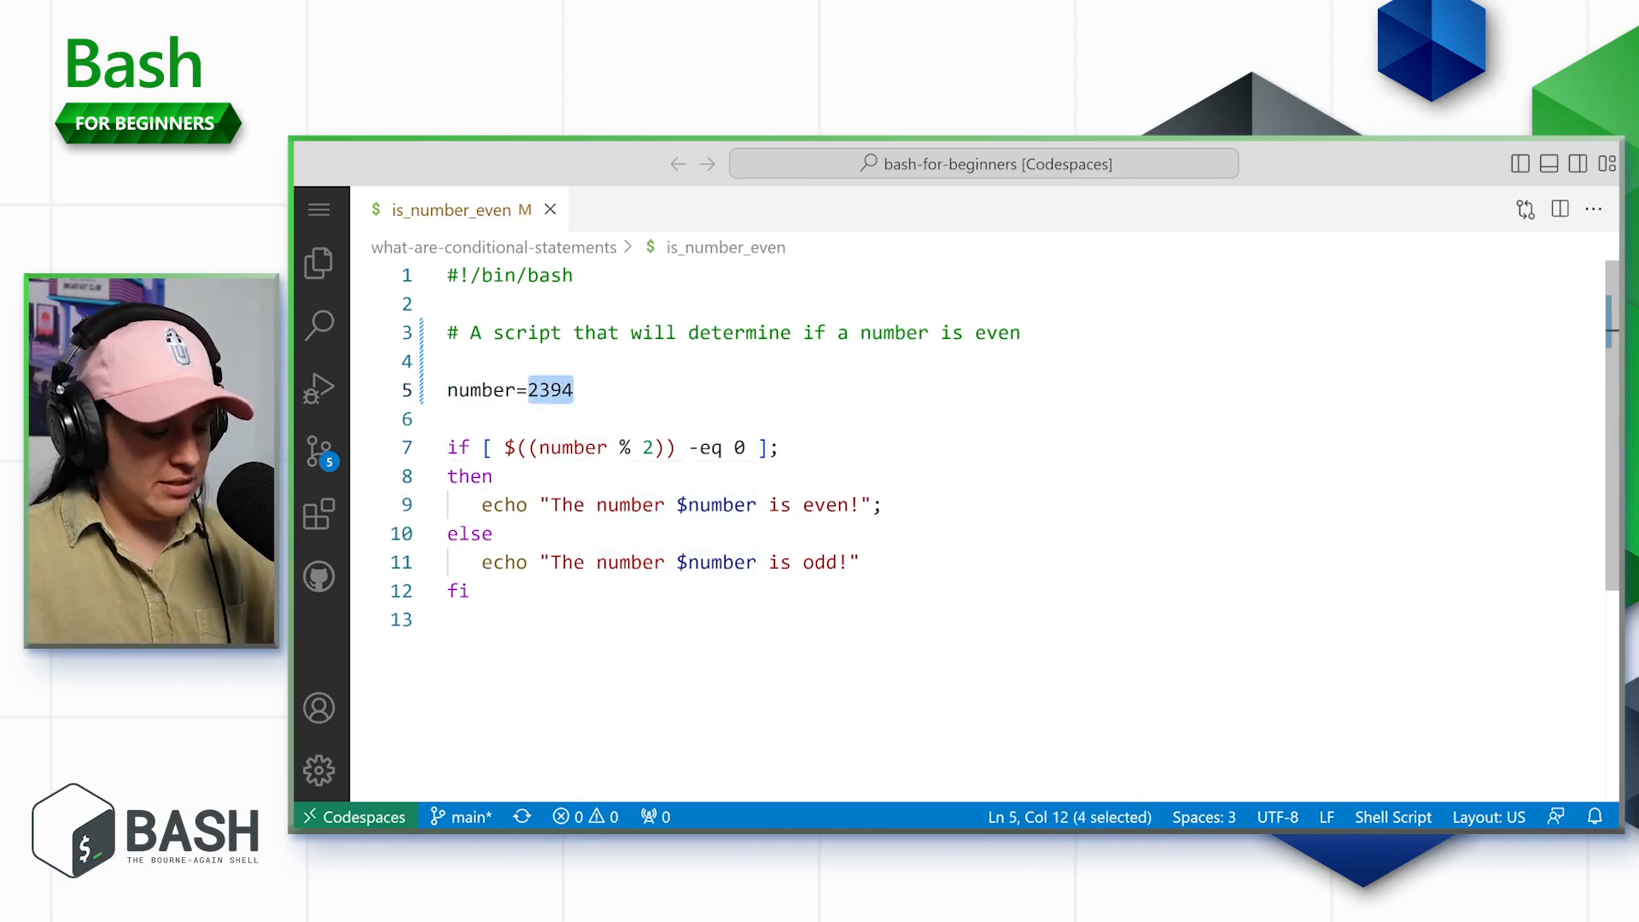
text(4)
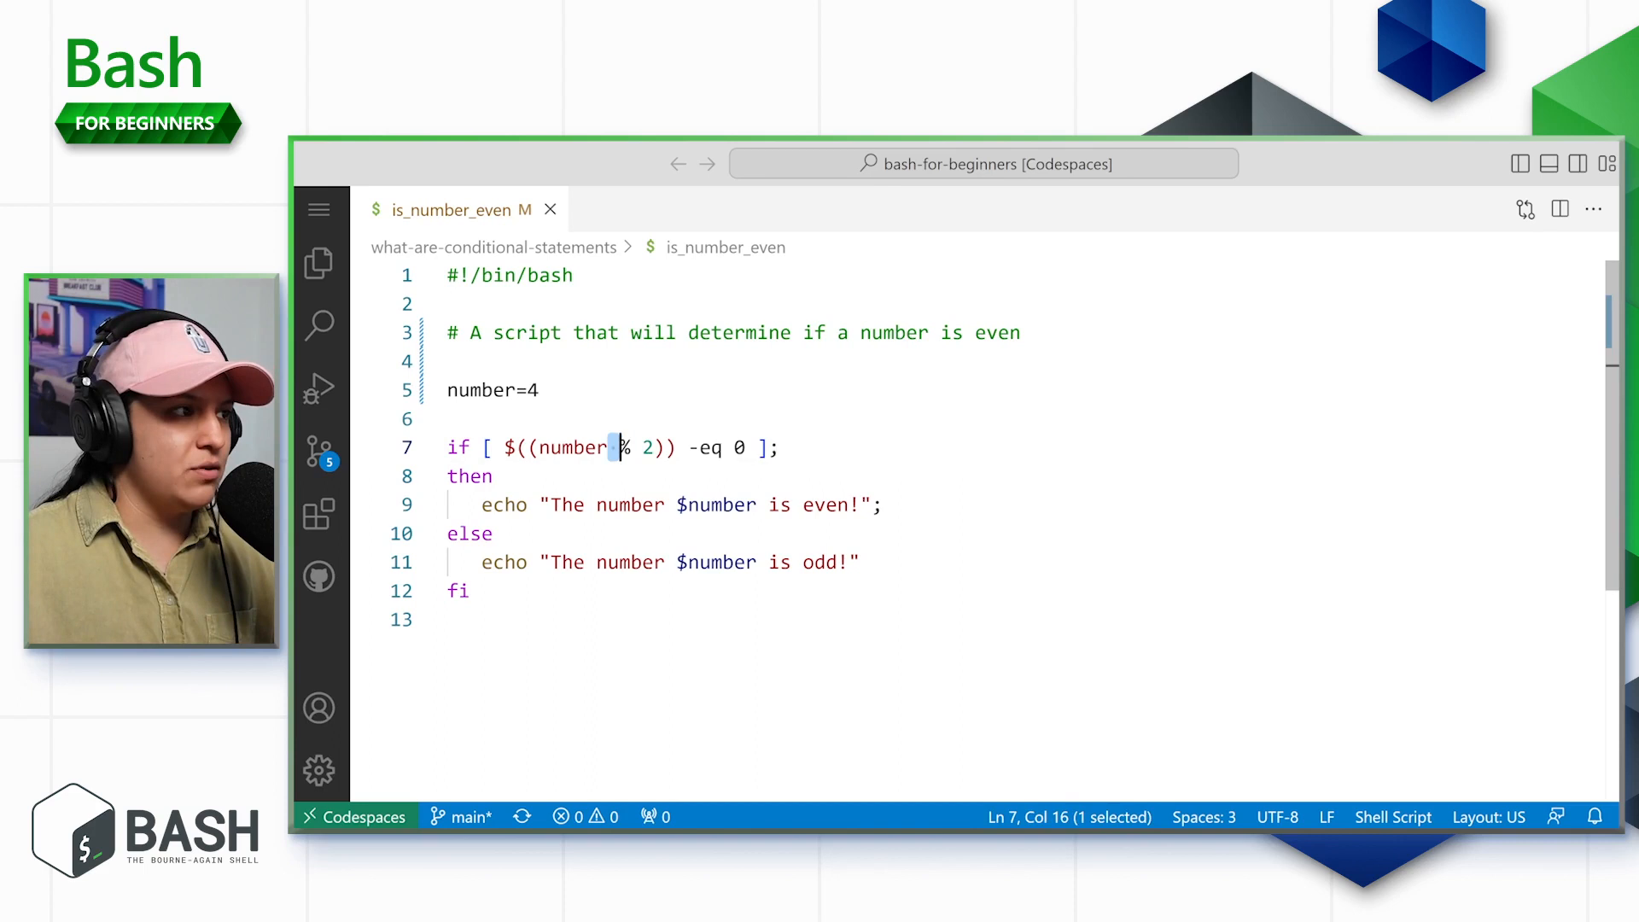
click(649, 447)
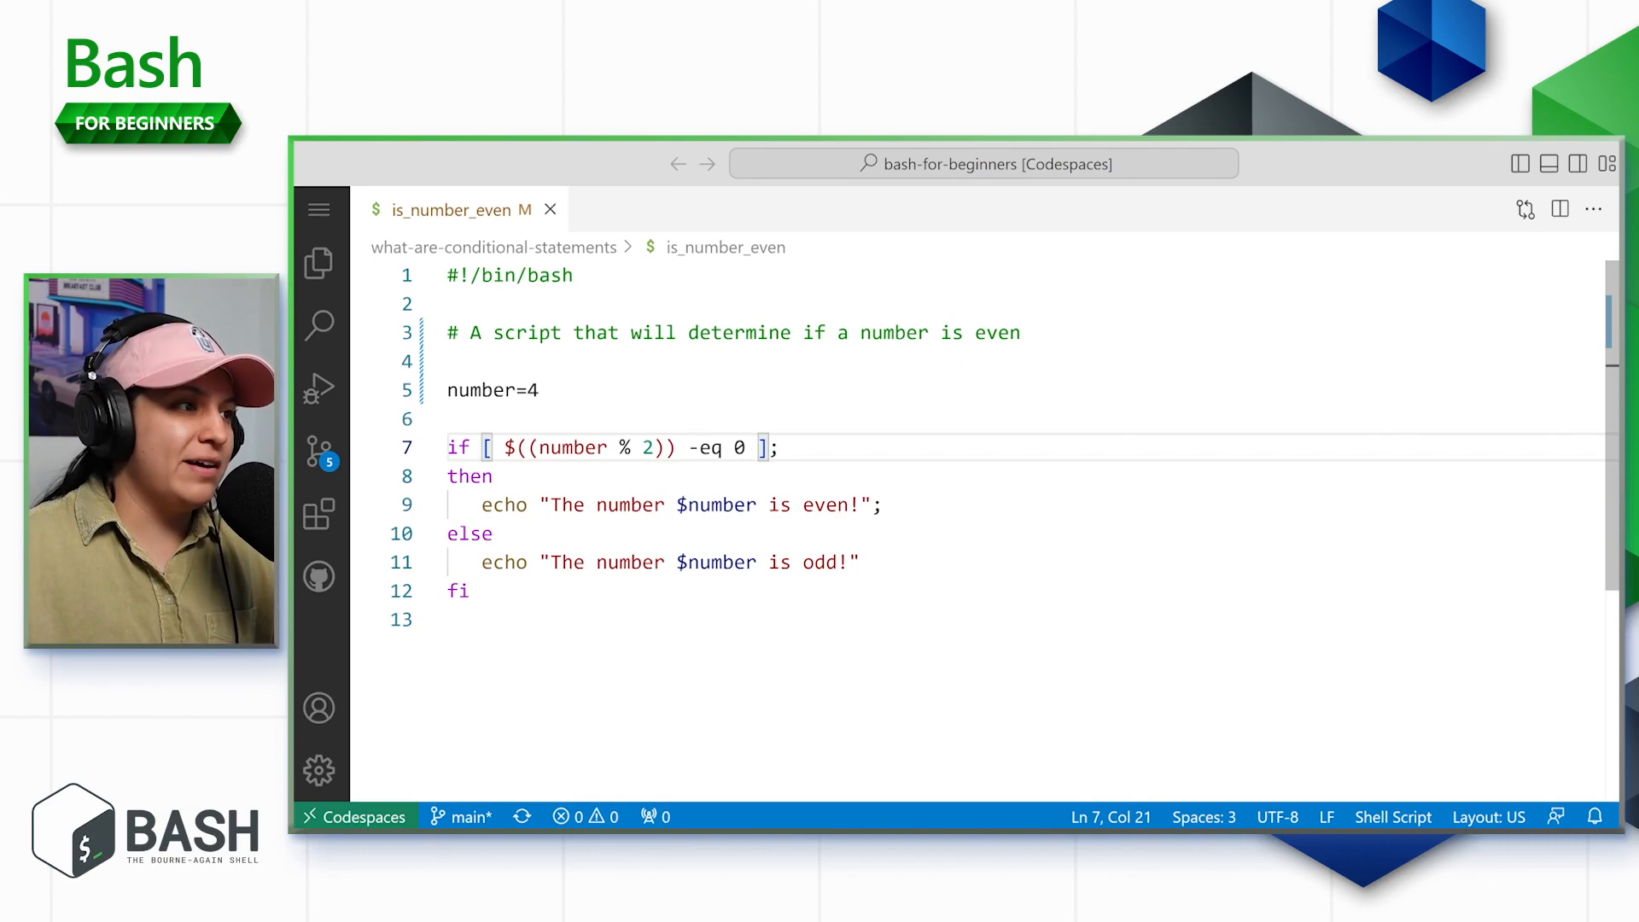
double_click(706, 447)
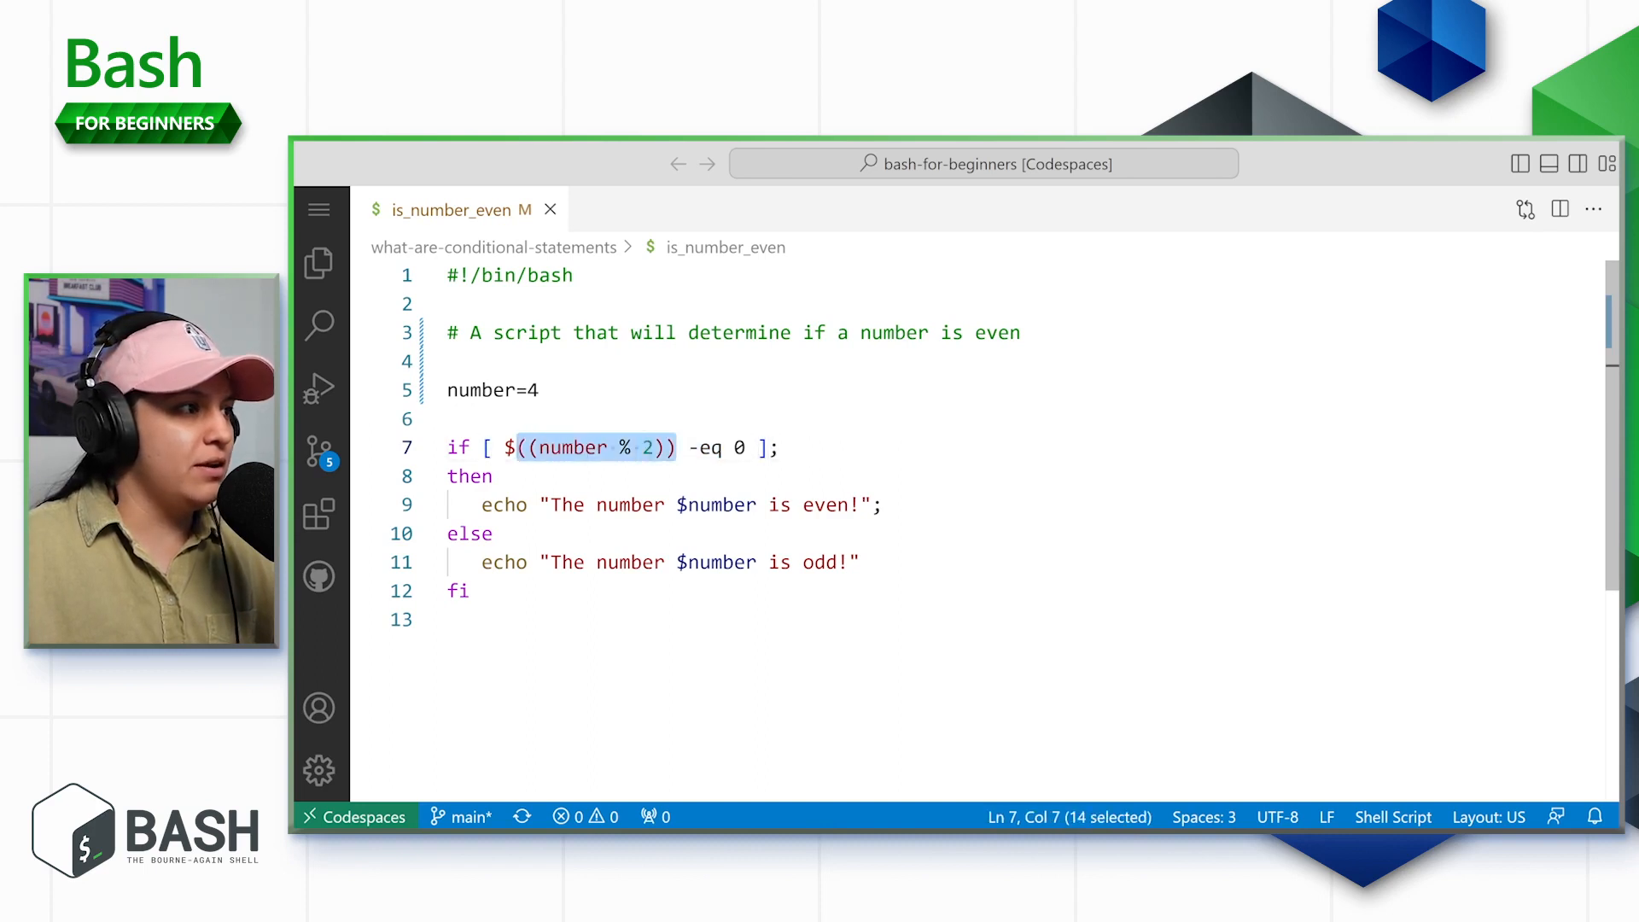
click(736, 447)
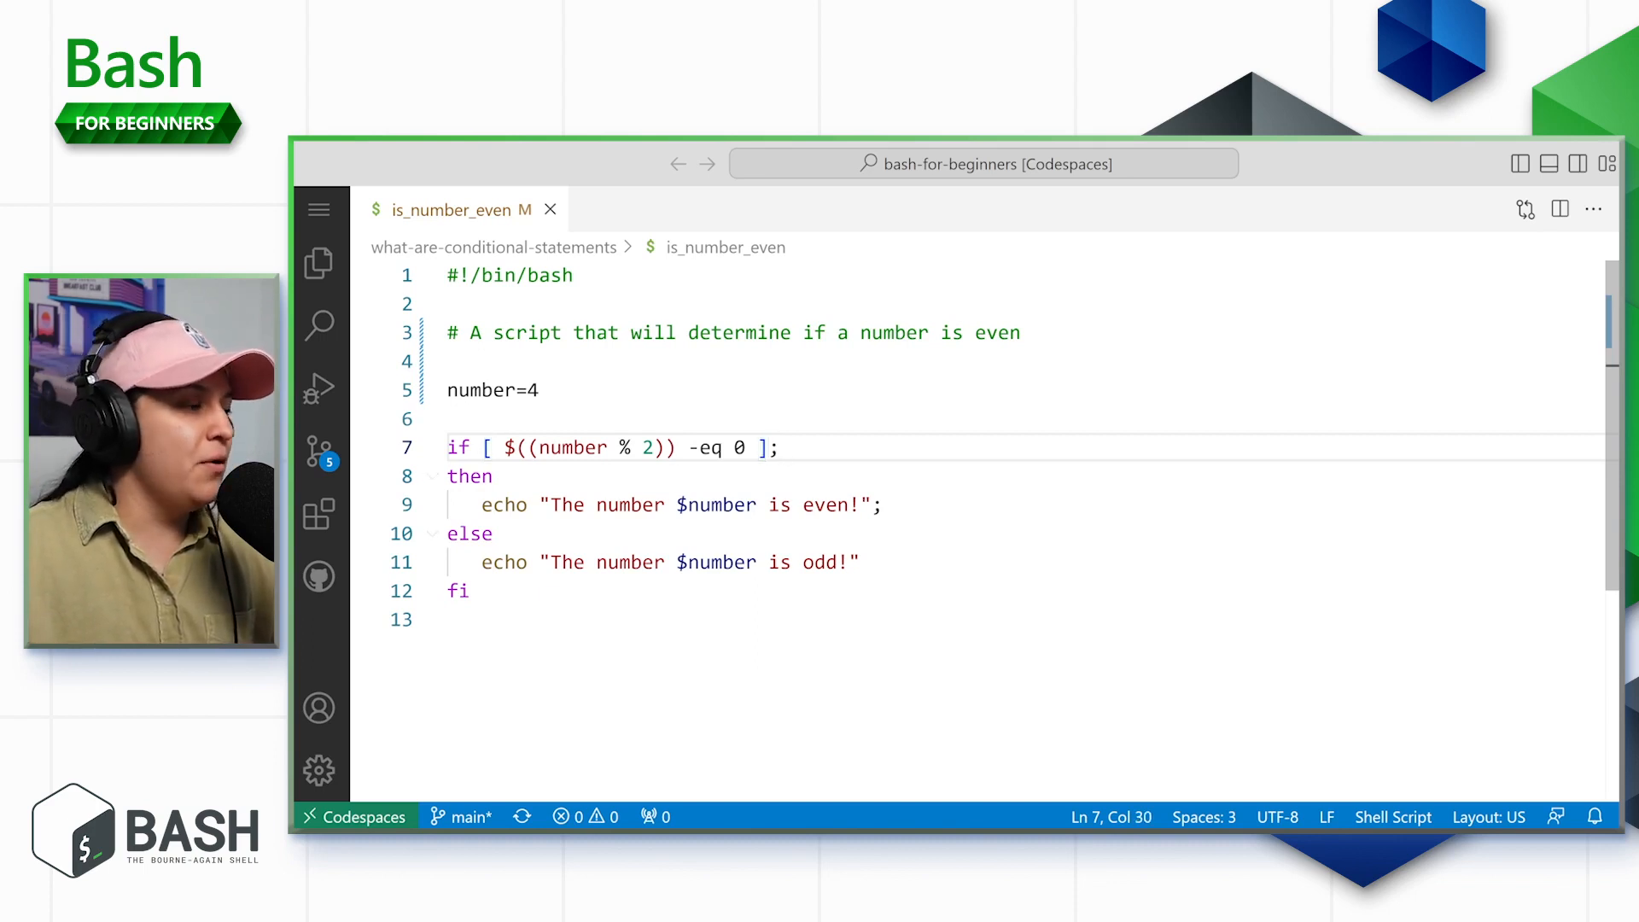
double_click(467, 477)
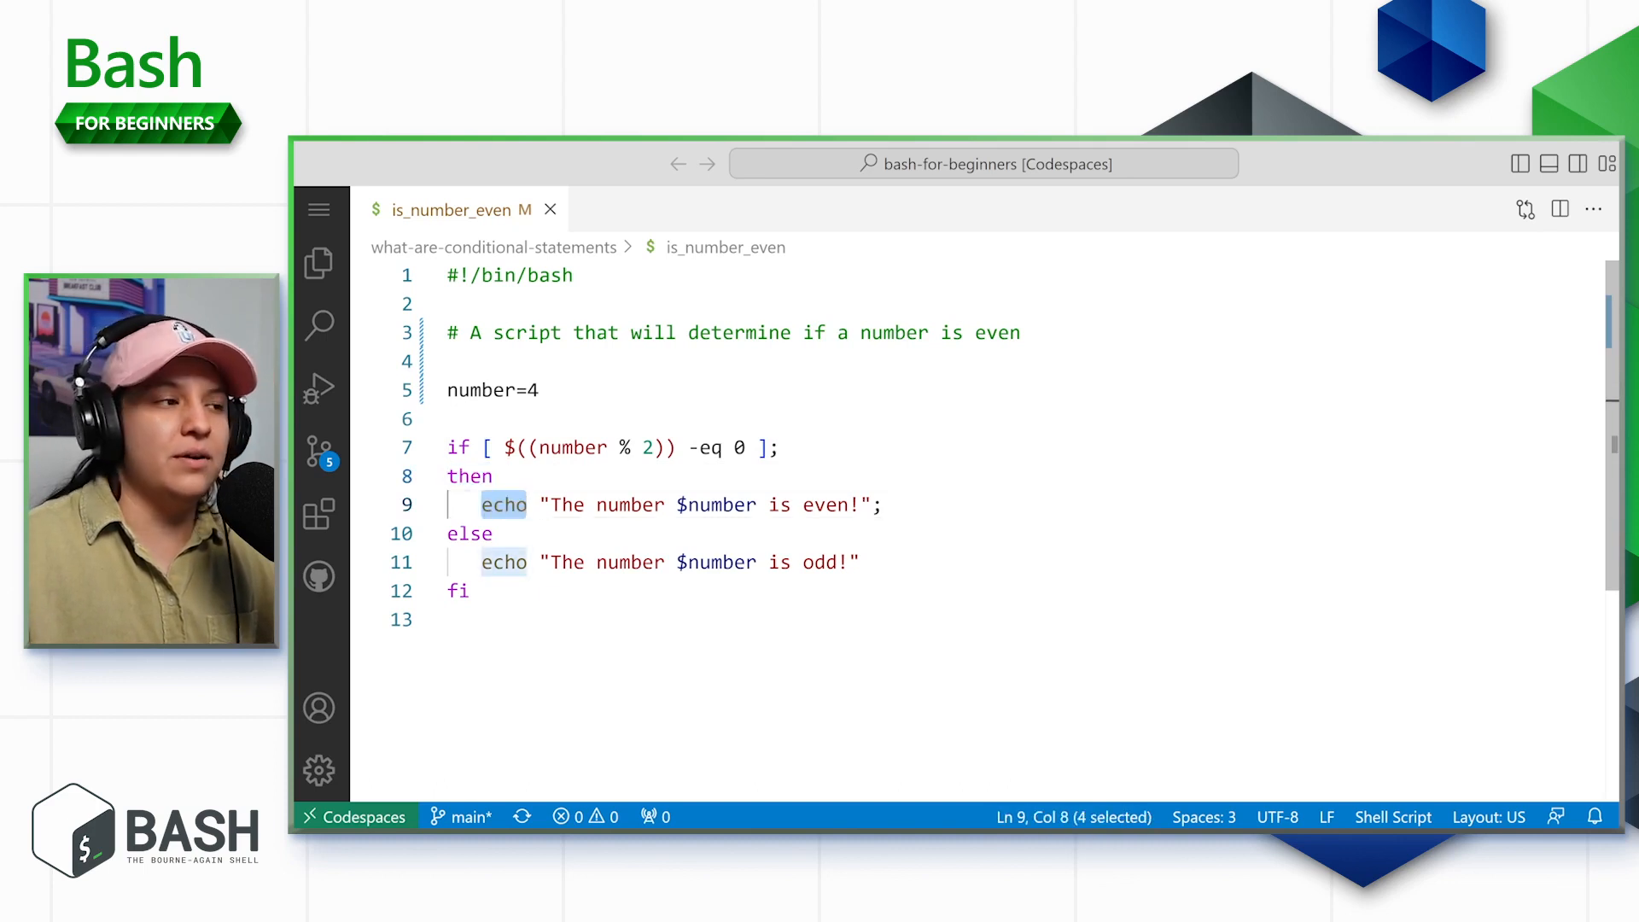
double_click(716, 505)
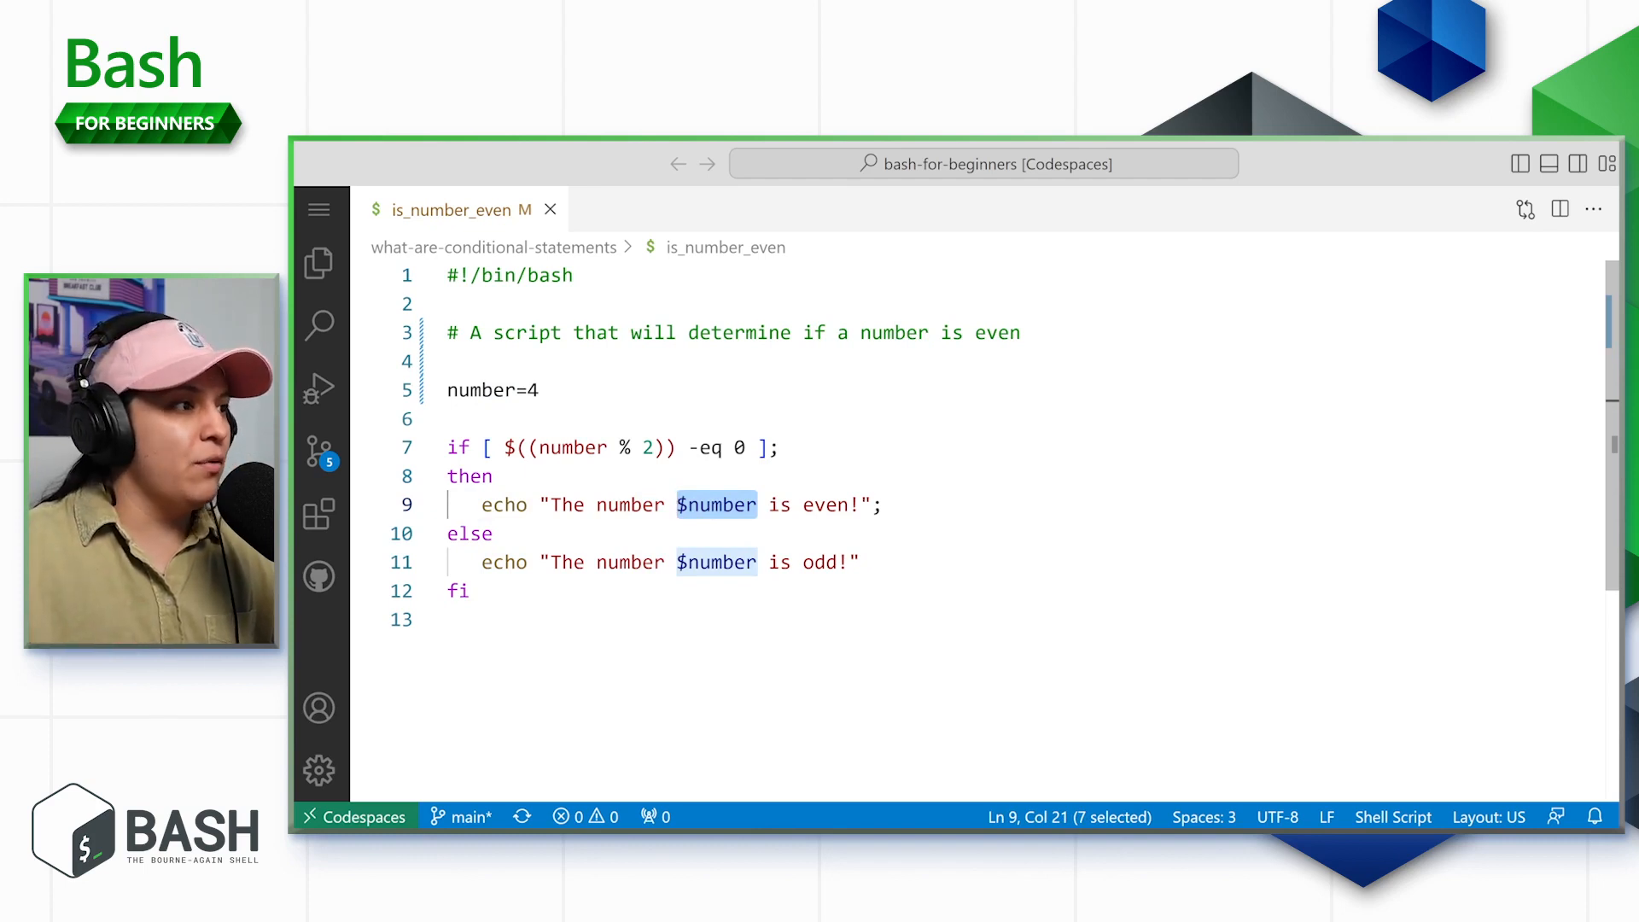
click(541, 505)
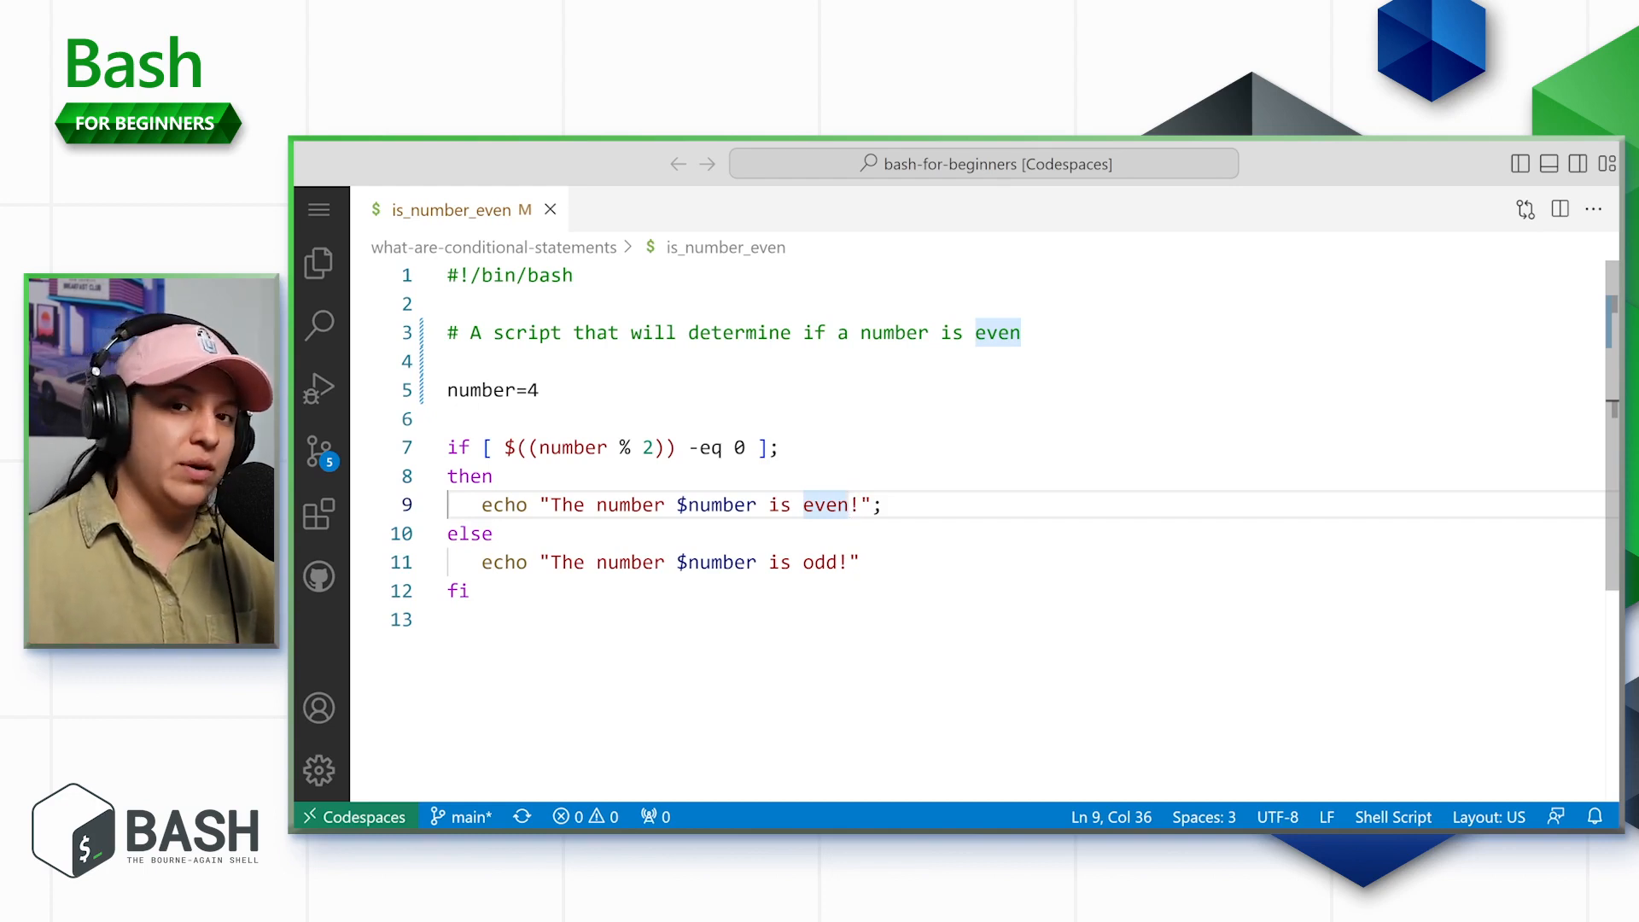
double_click(715, 505)
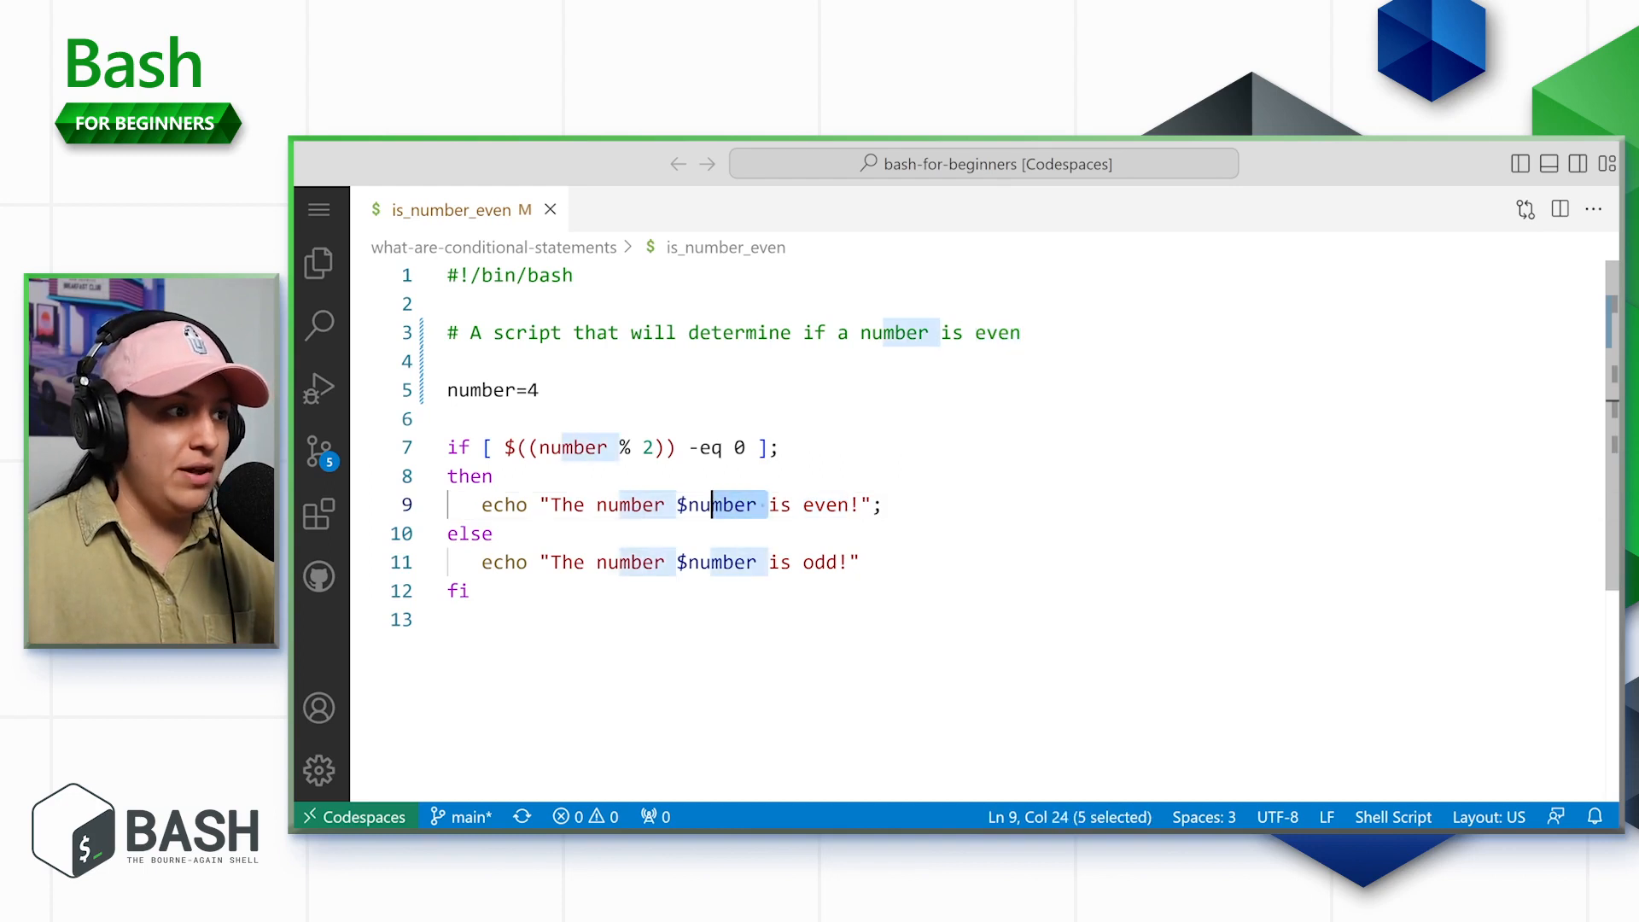
double_click(715, 505)
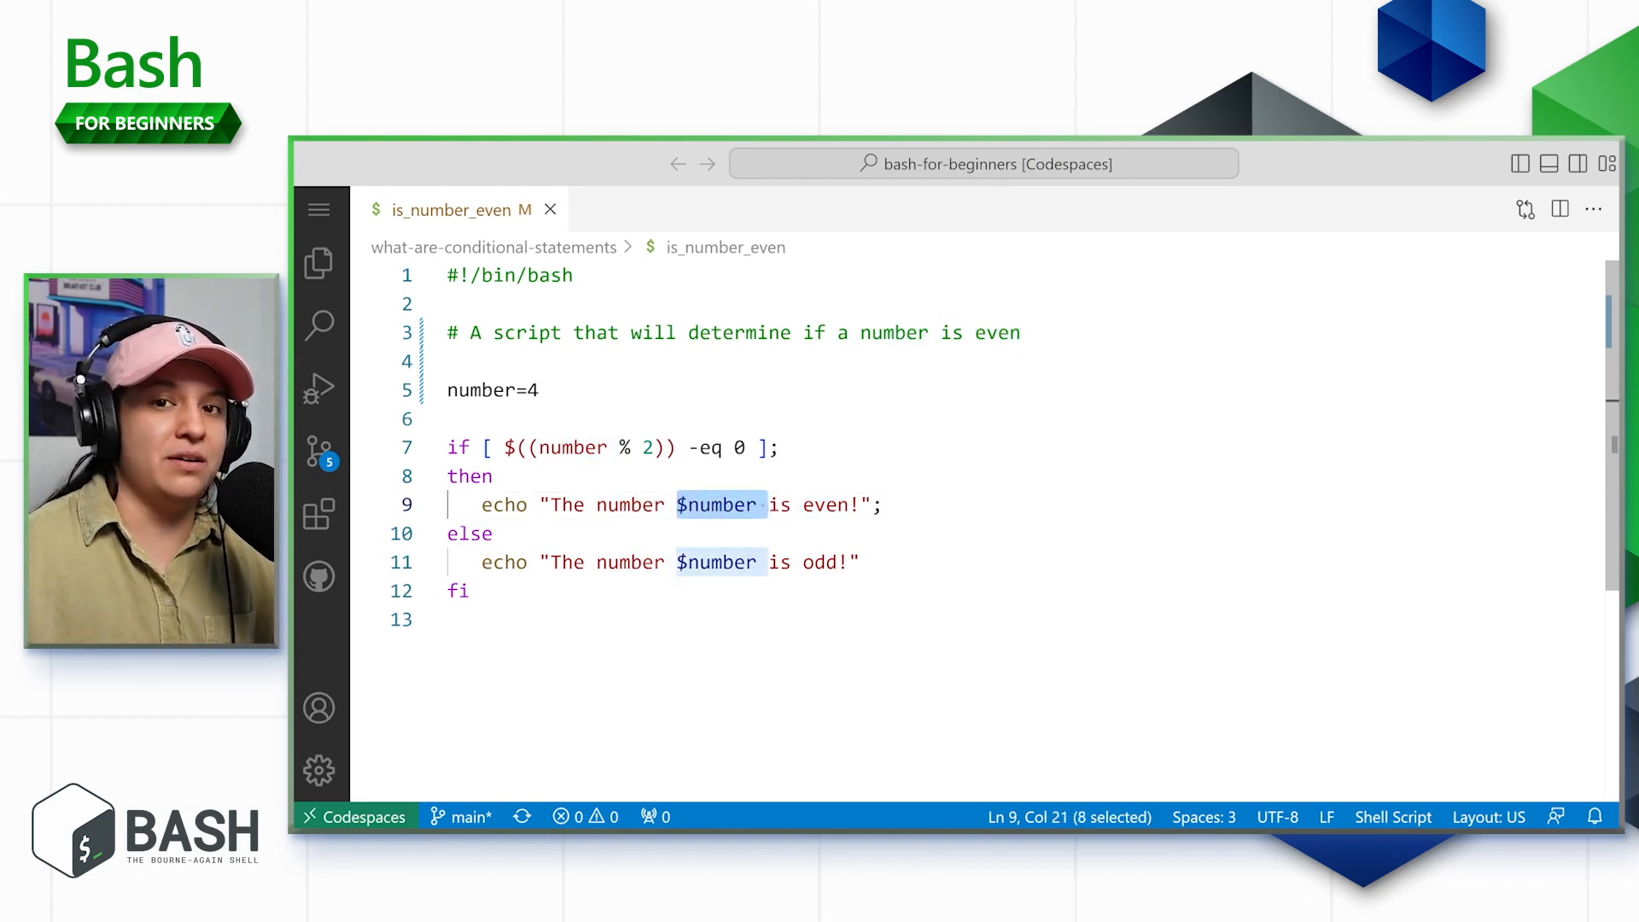
click(483, 533)
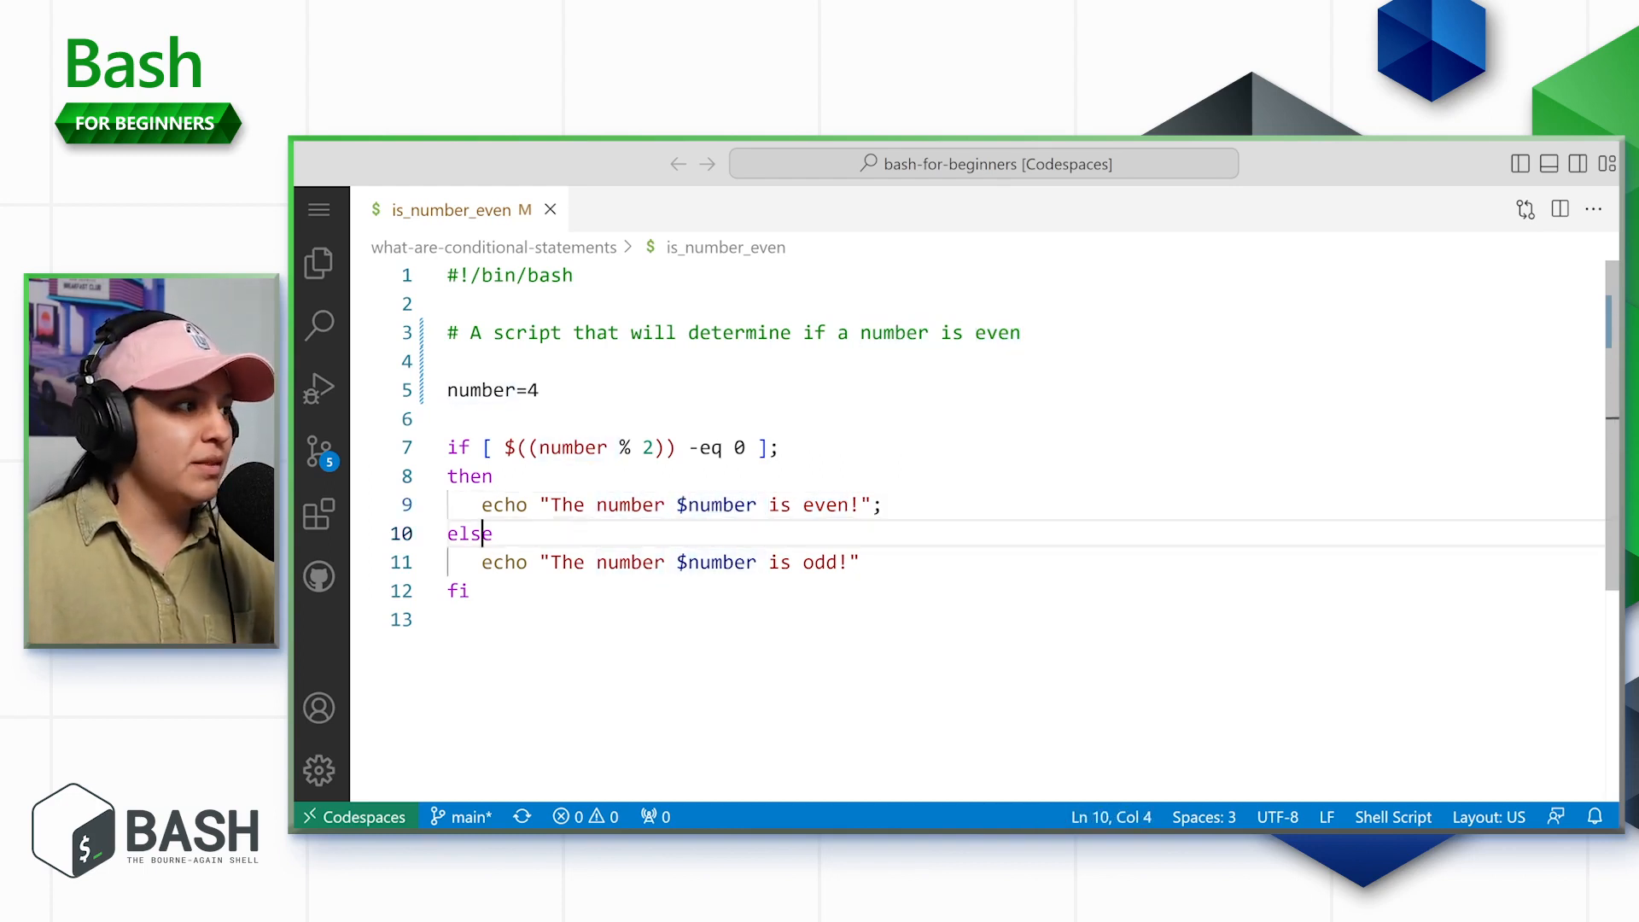
double_click(470, 533)
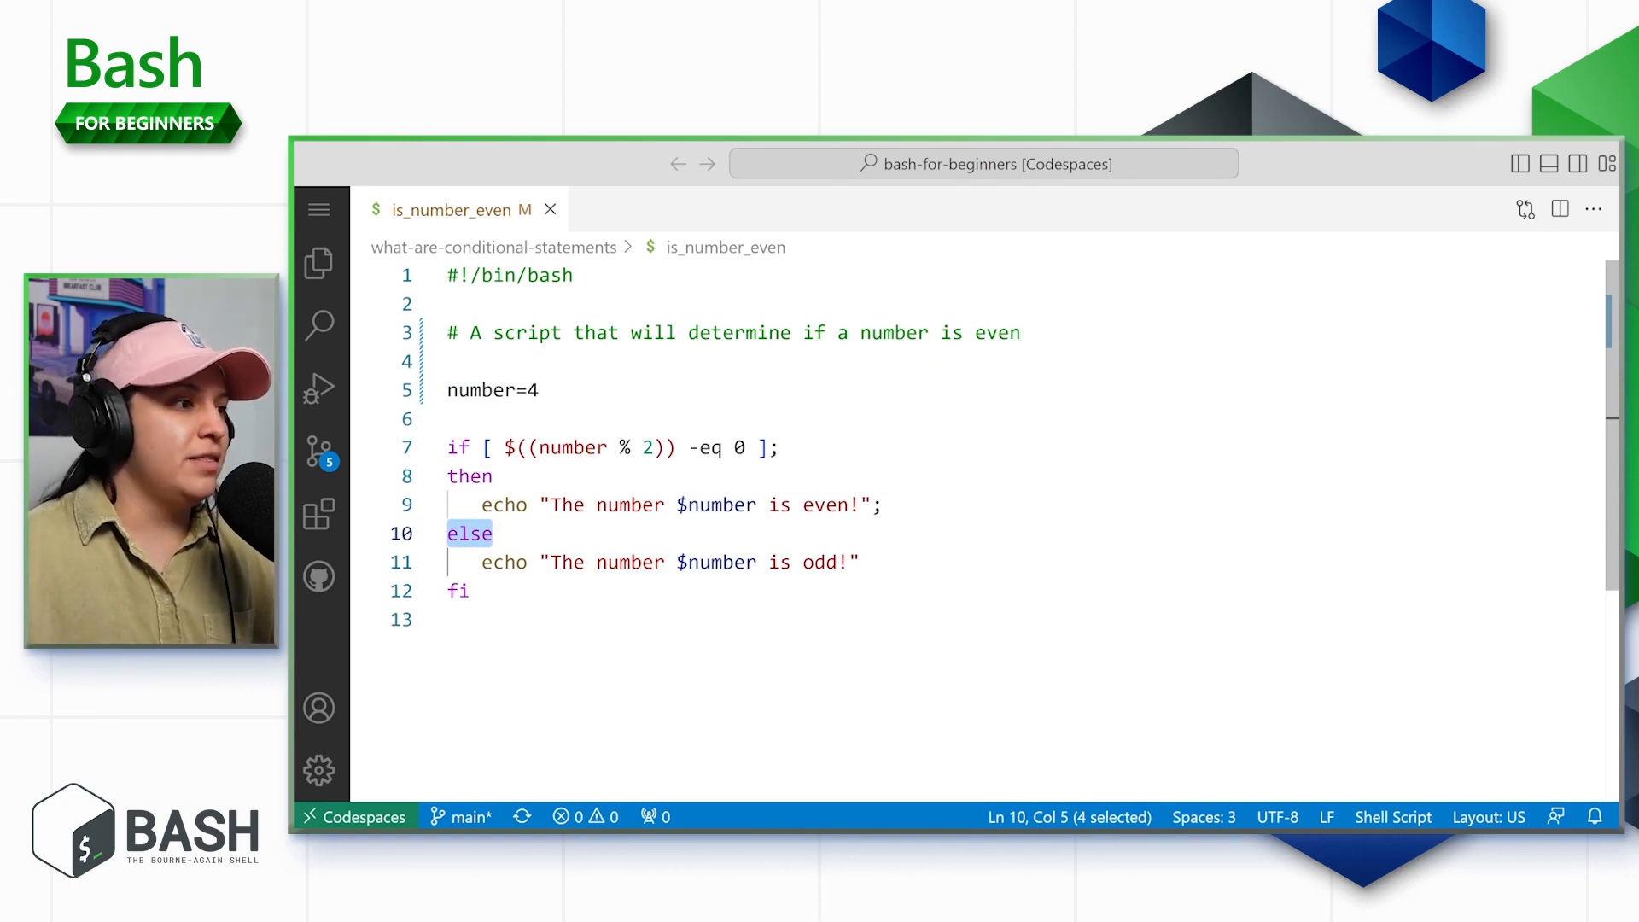
double_click(717, 562)
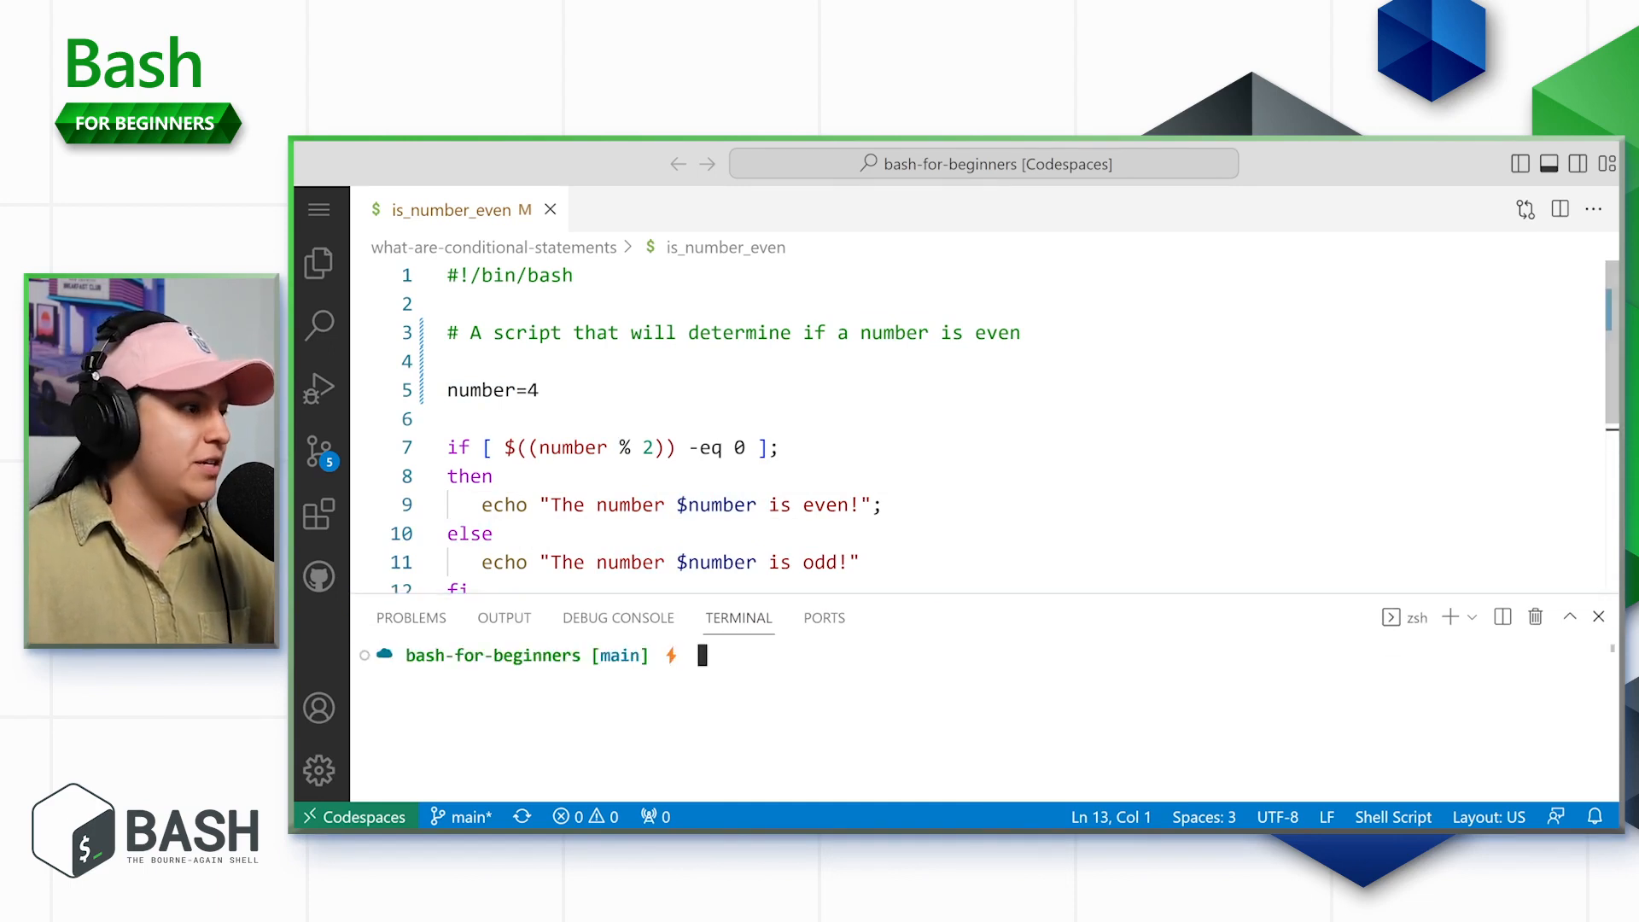
Change into what-are-conditional-statements and make is_number_even executable with chmod 700.
text(cd what-are-conditional-statements)
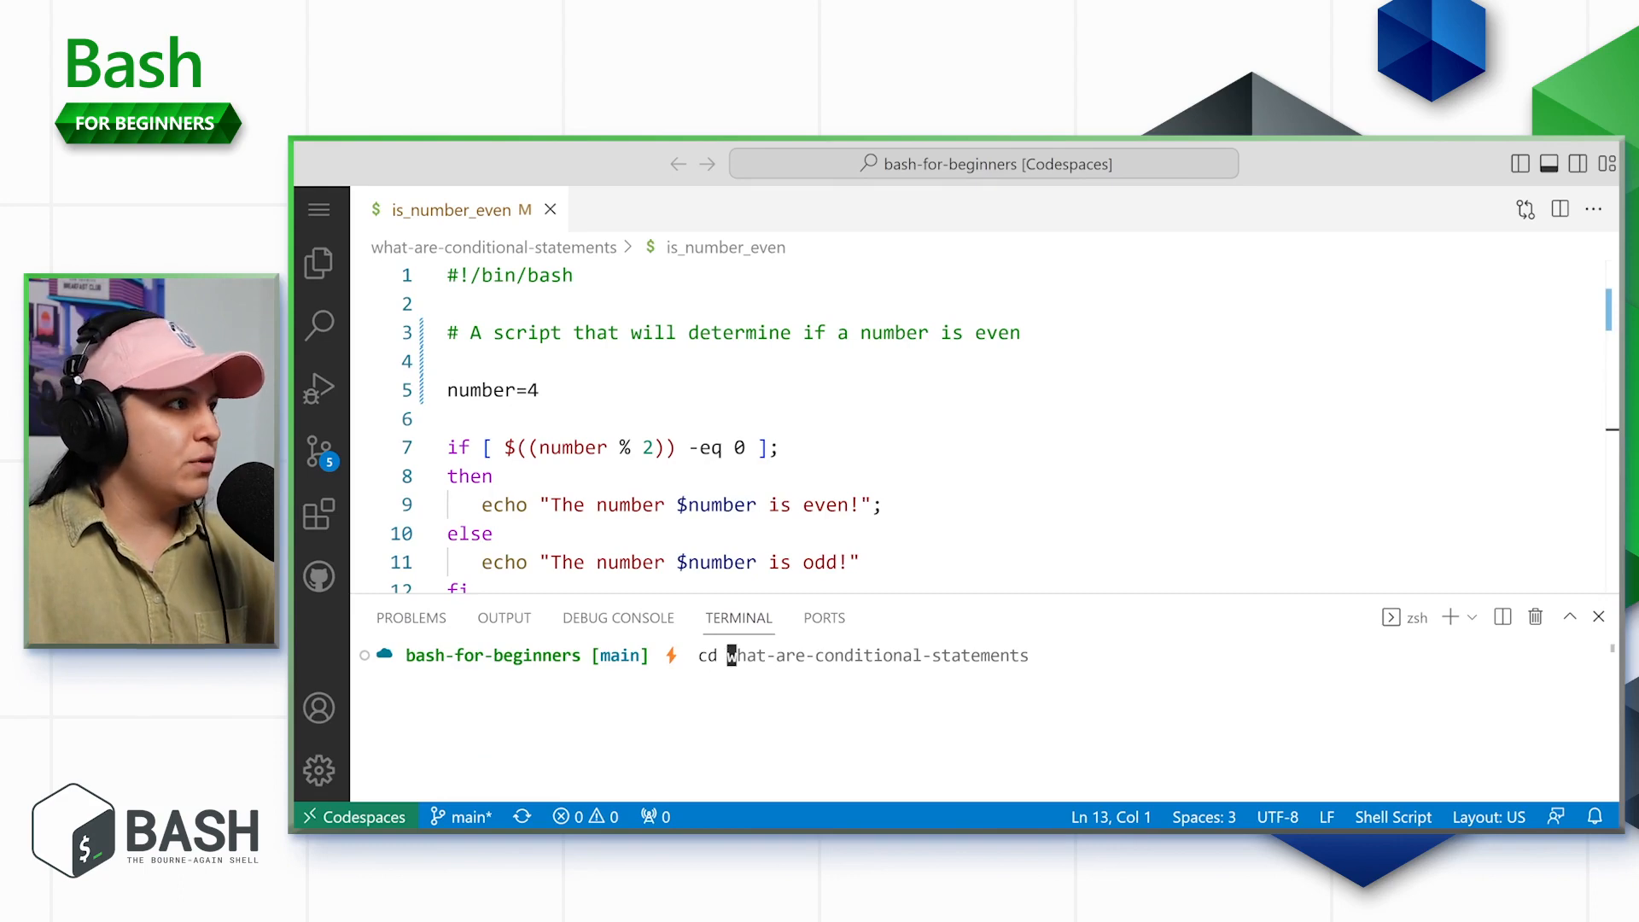
key(Tab)
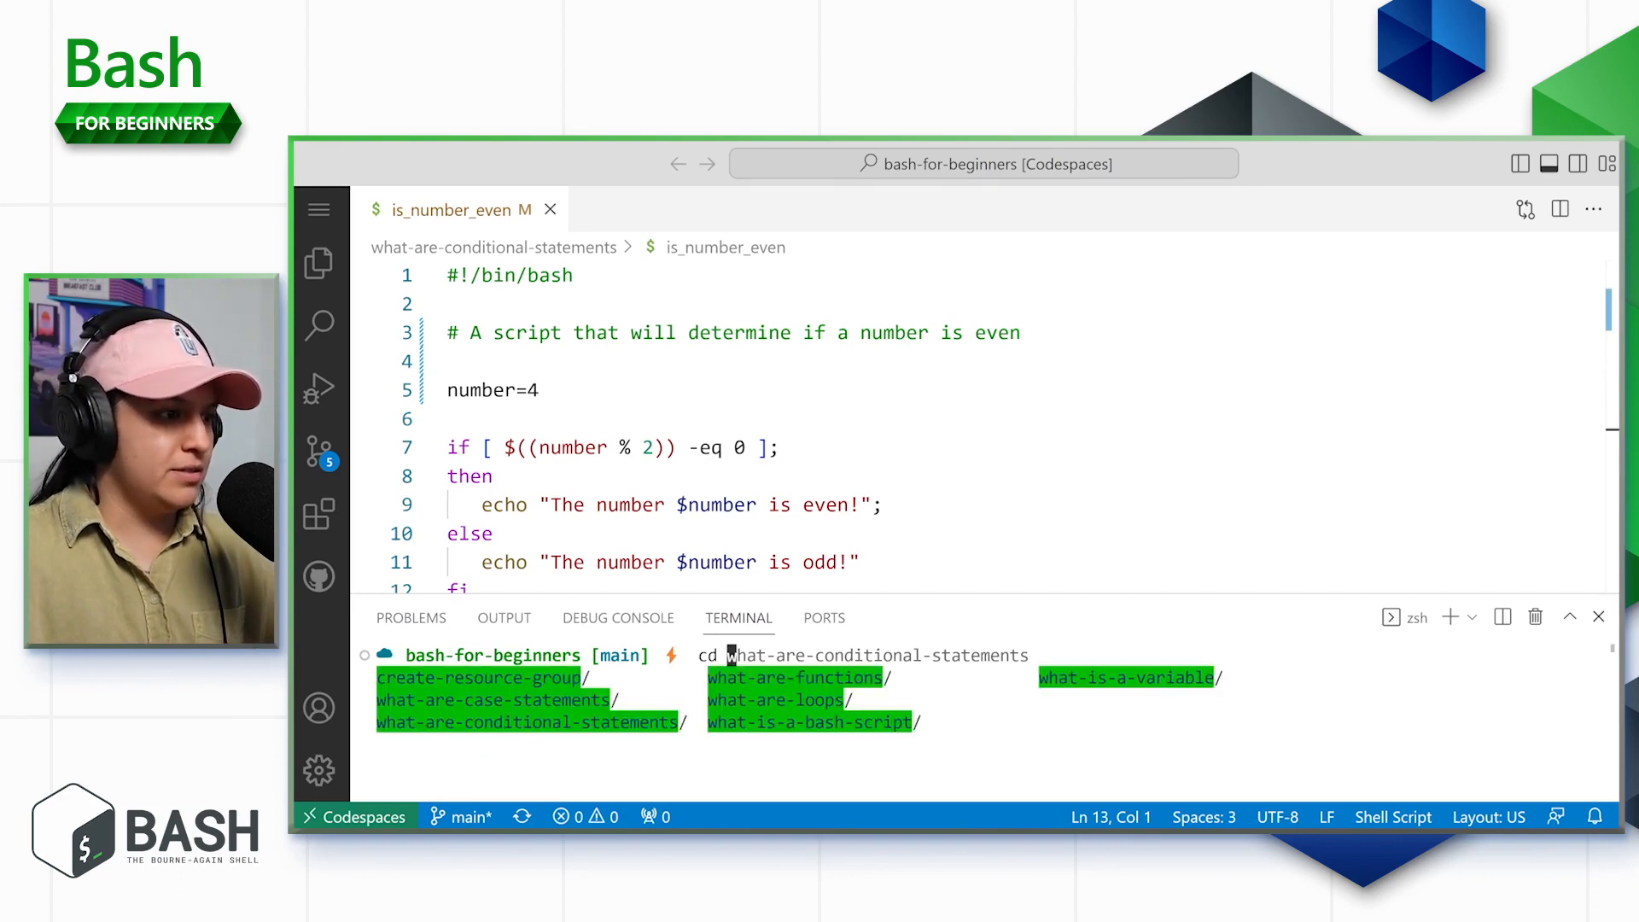
key(Return)
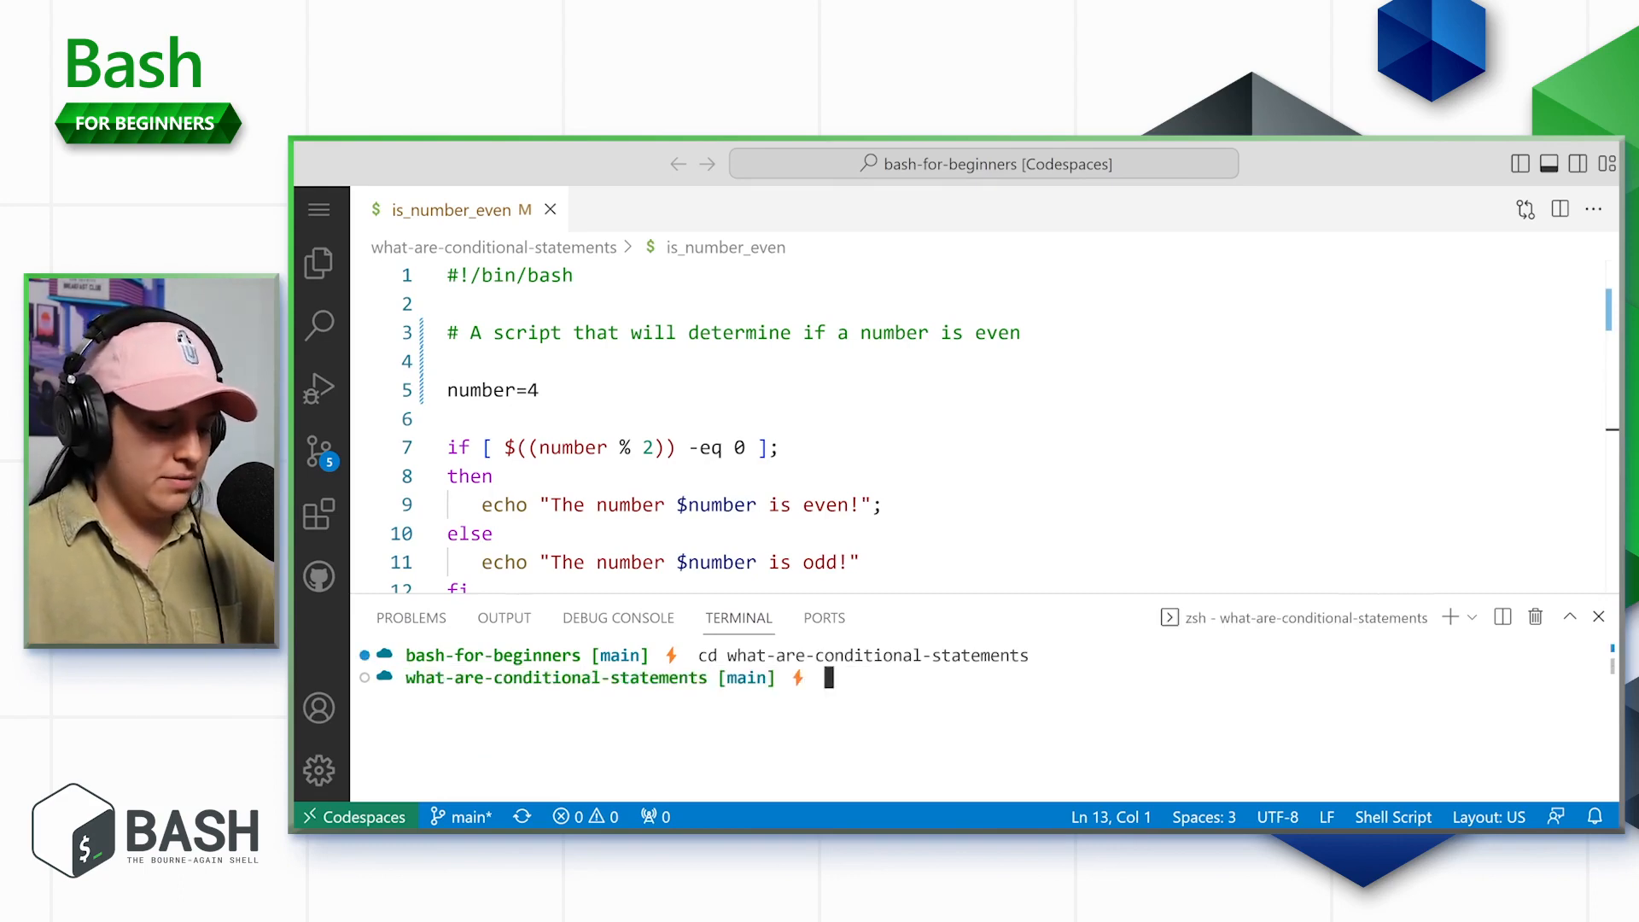
text(chmod 700 is_number_even)
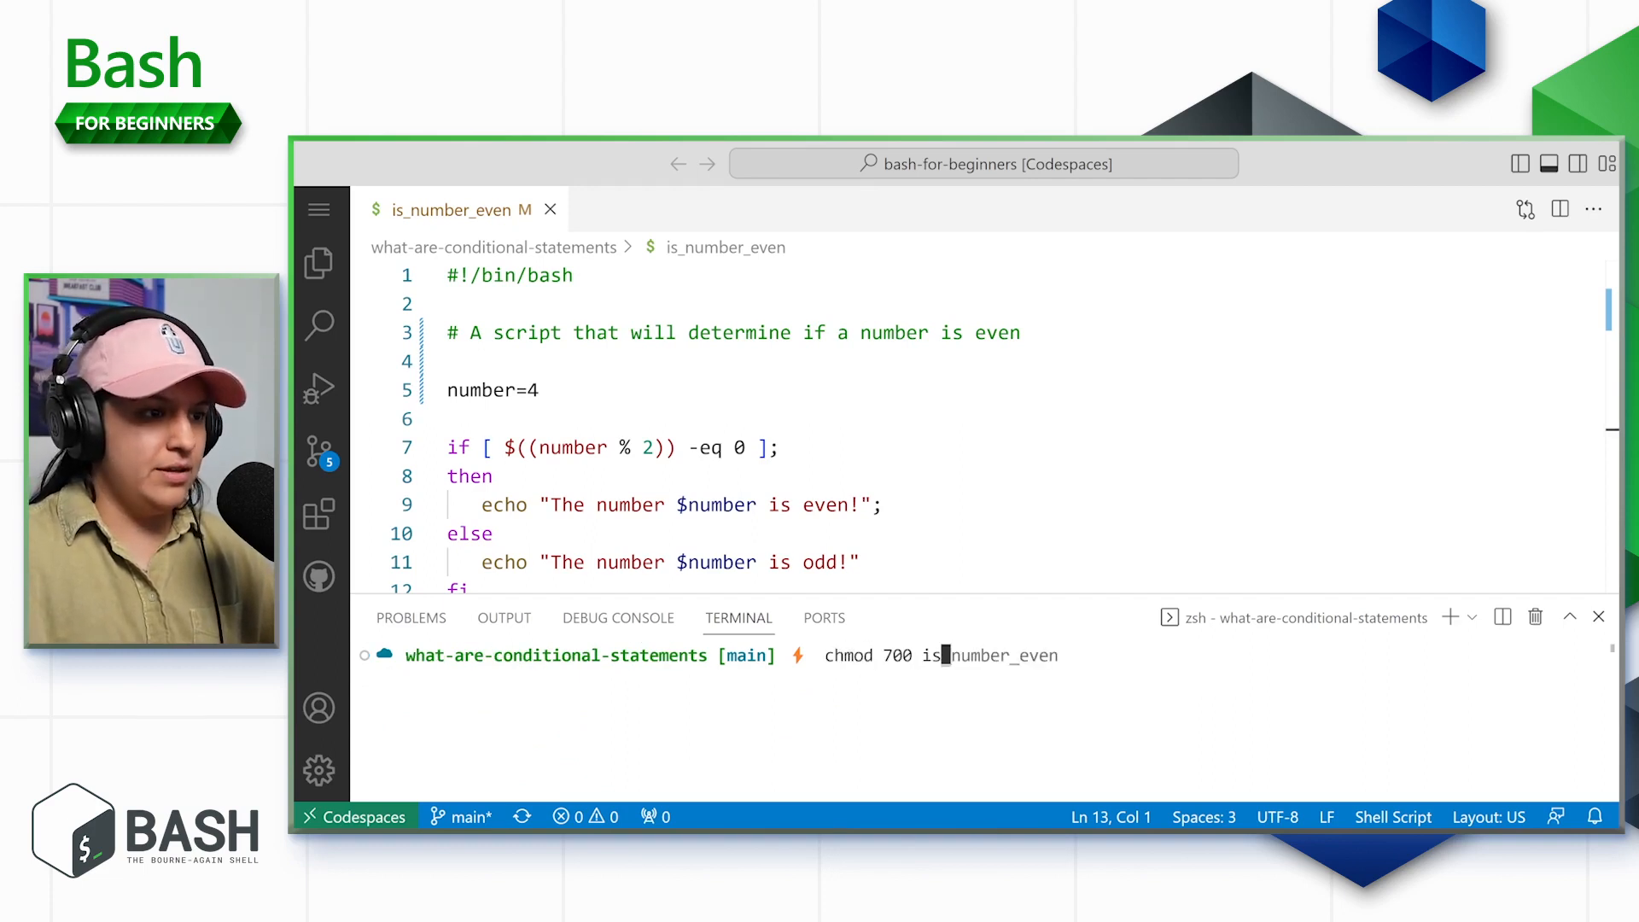
key(Return)
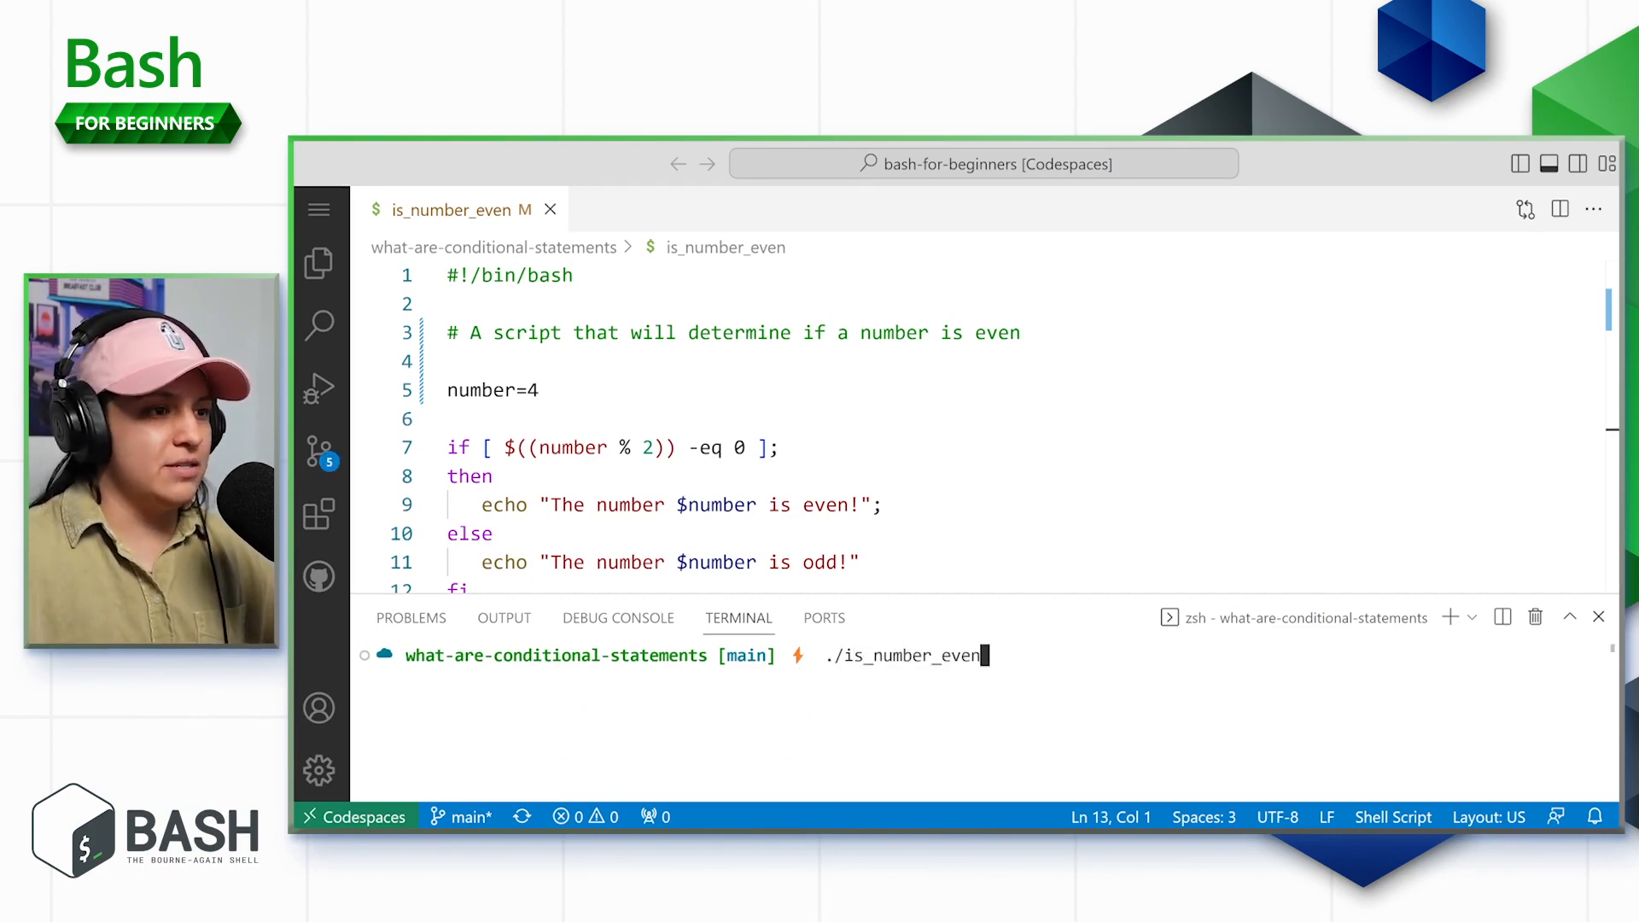
Run ./is_number_even for 4, then set number to 15 for the odd case.
key(Return)
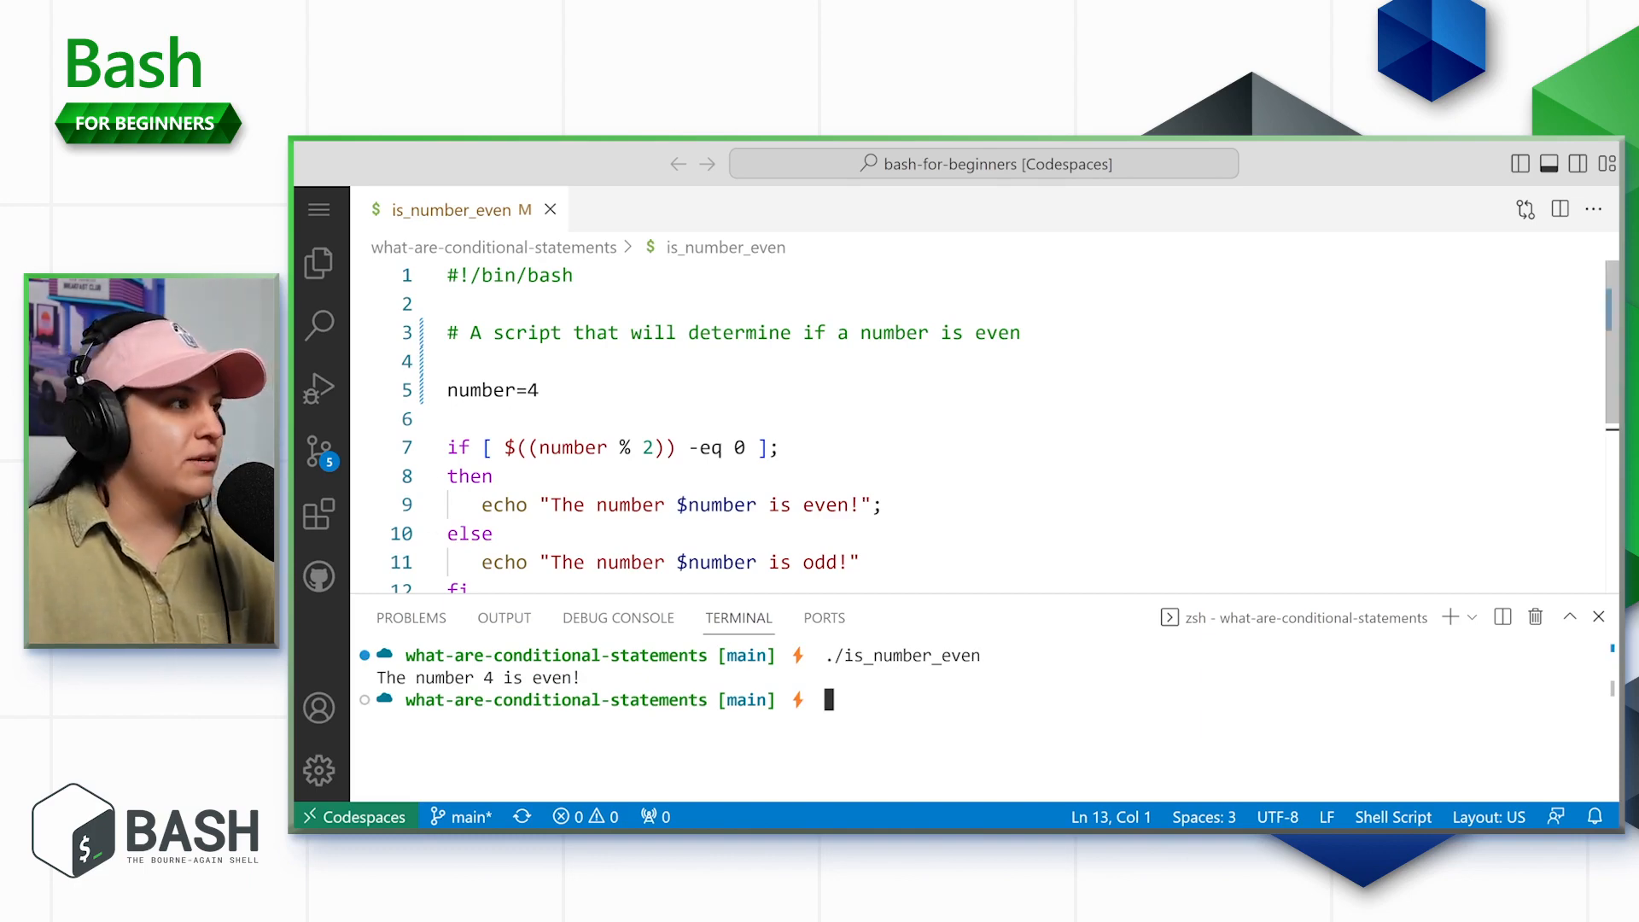
text(5)
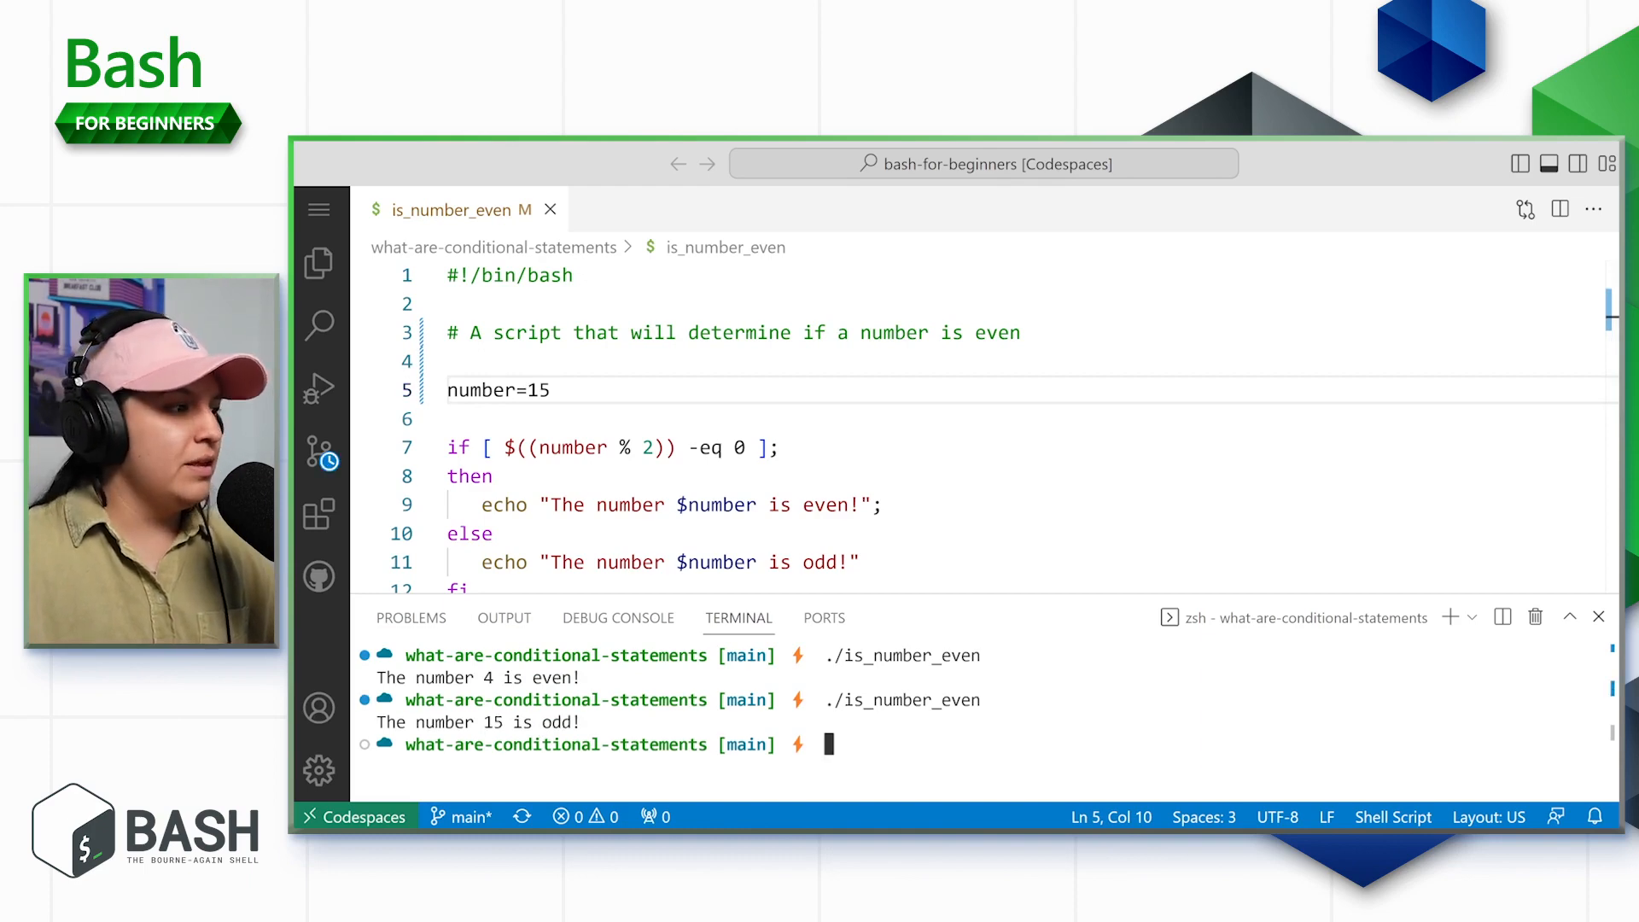
scroll(down, 3)
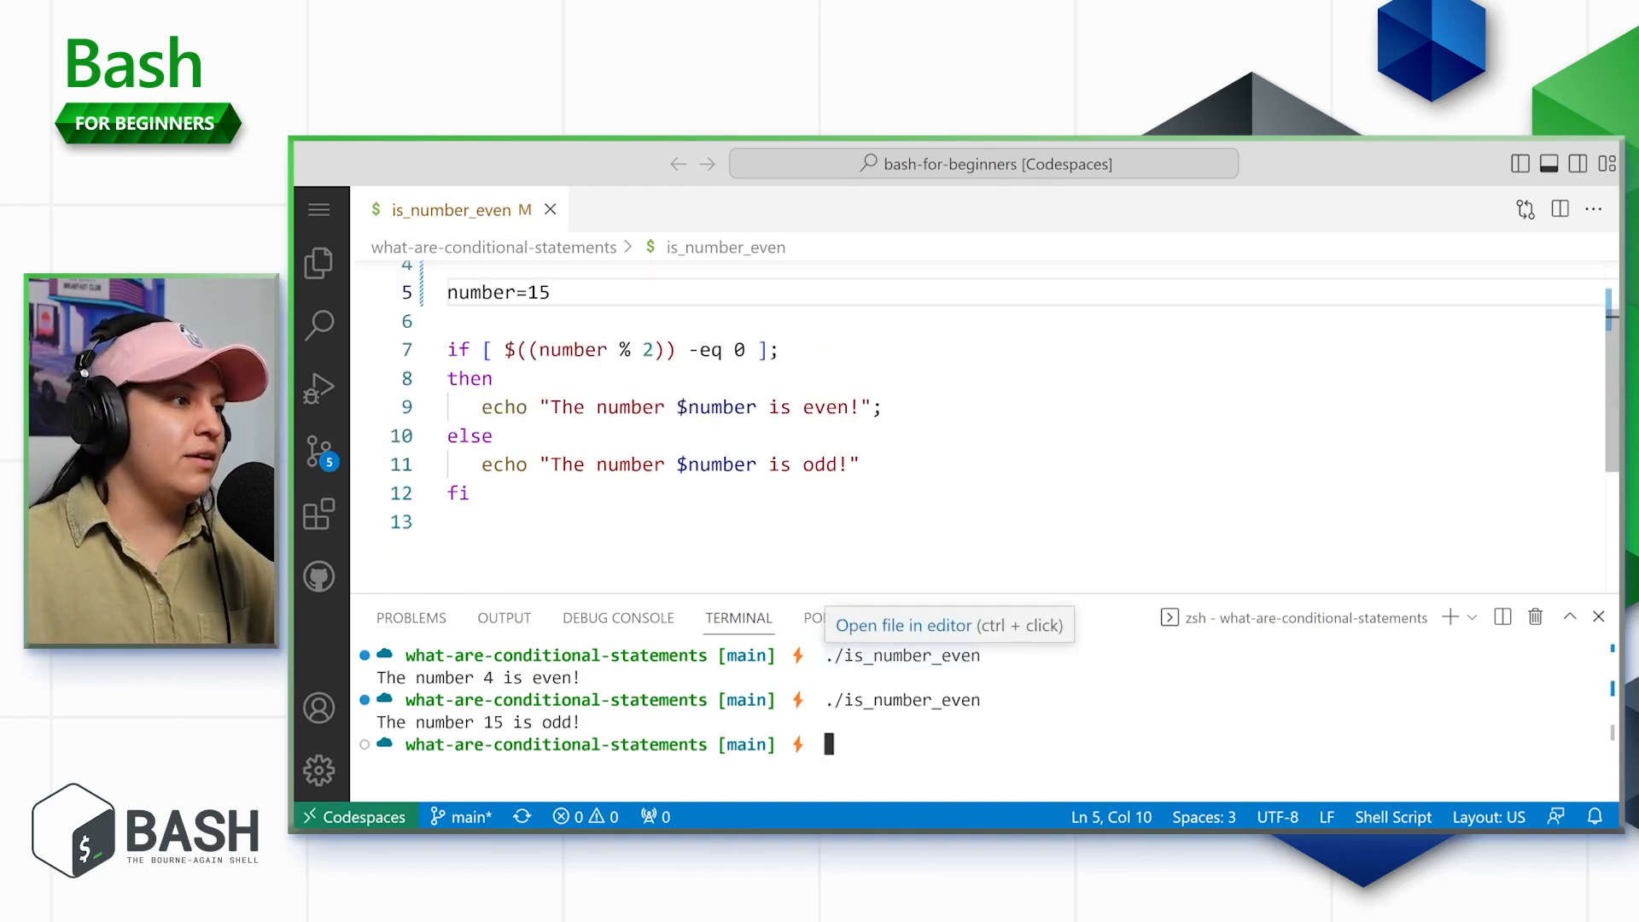
scroll(up, 3)
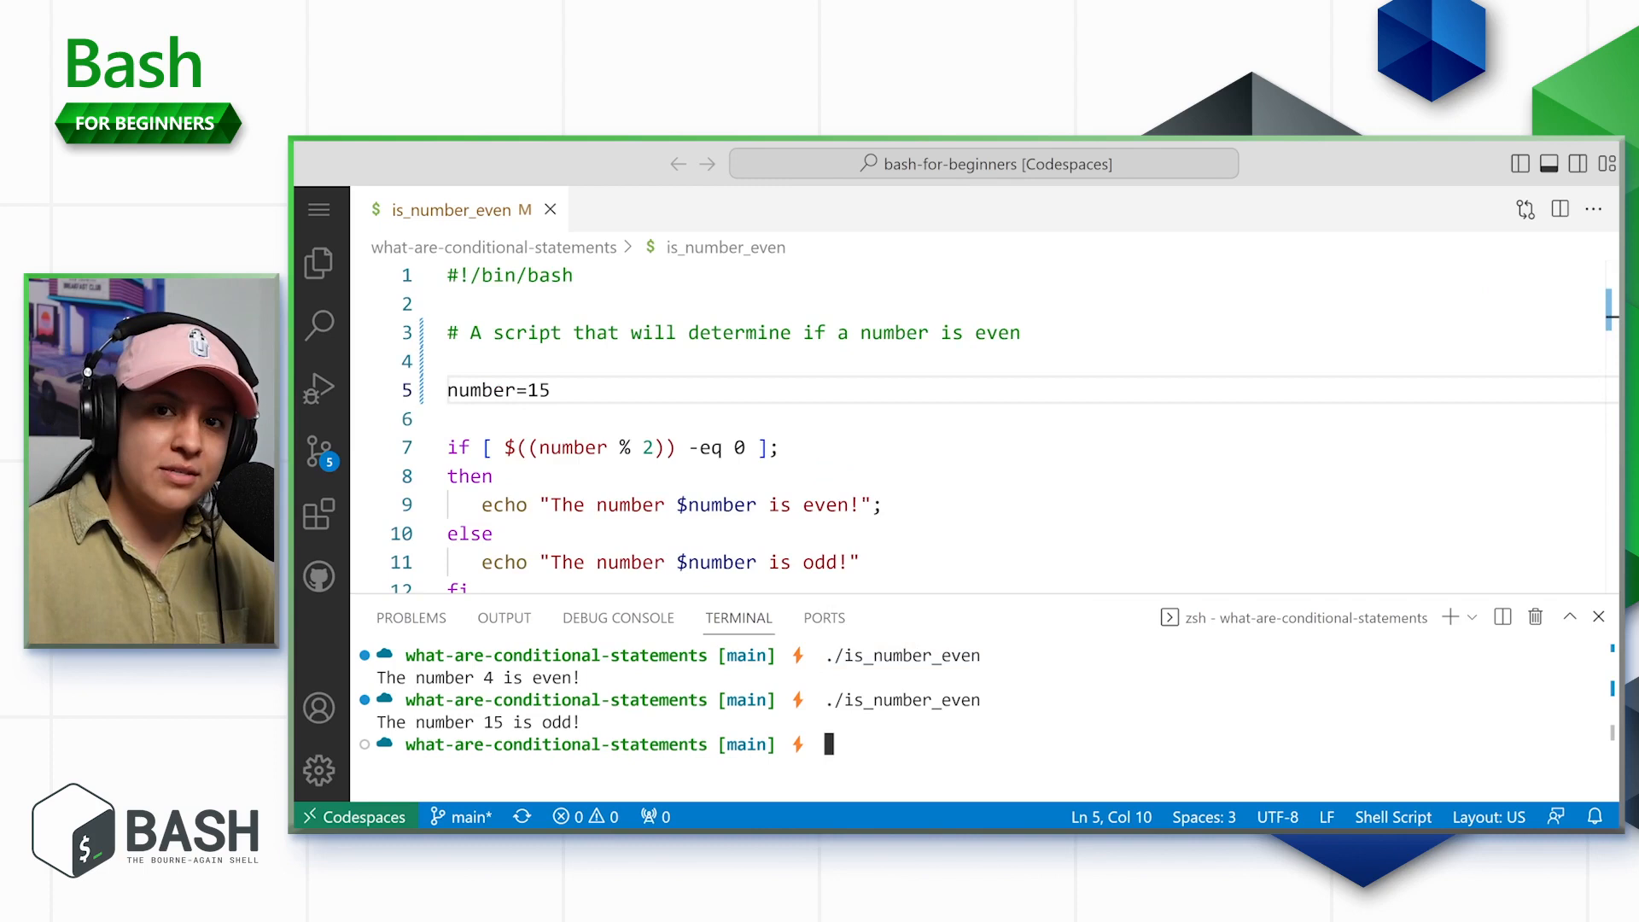